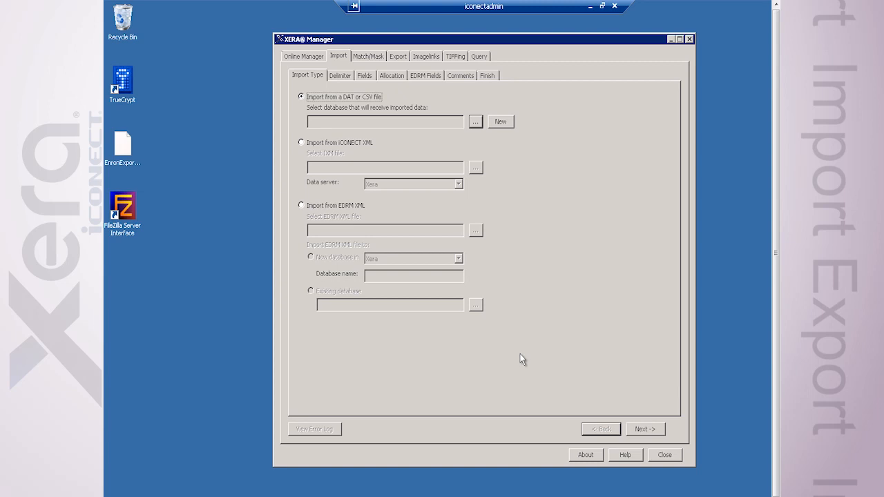
mouse_move(509, 317)
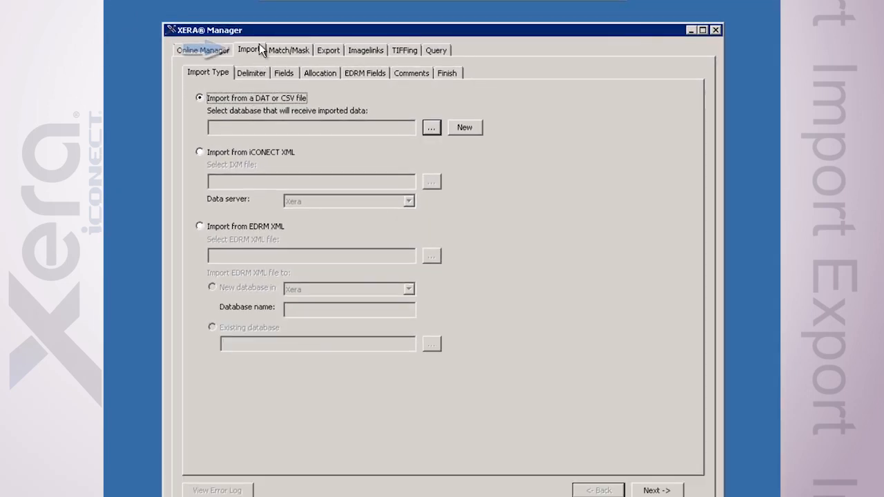
Step: Set Enron Email as the target database for the import
click(252, 50)
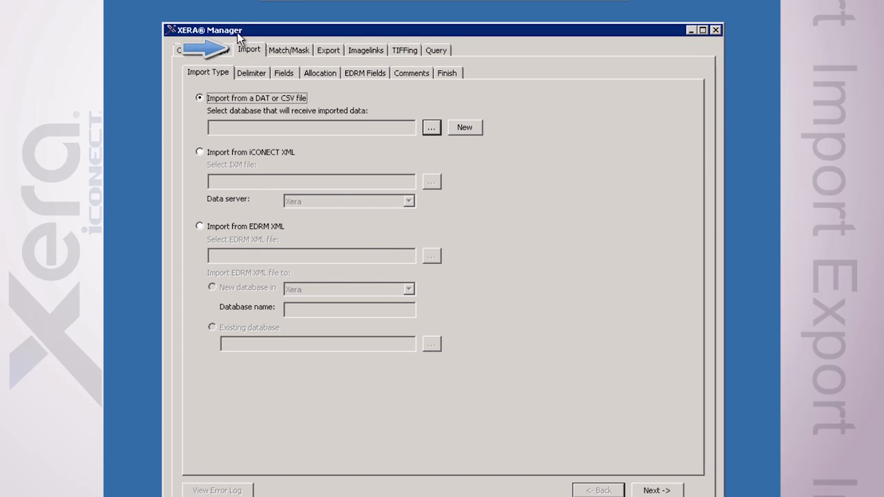
mouse_move(245, 73)
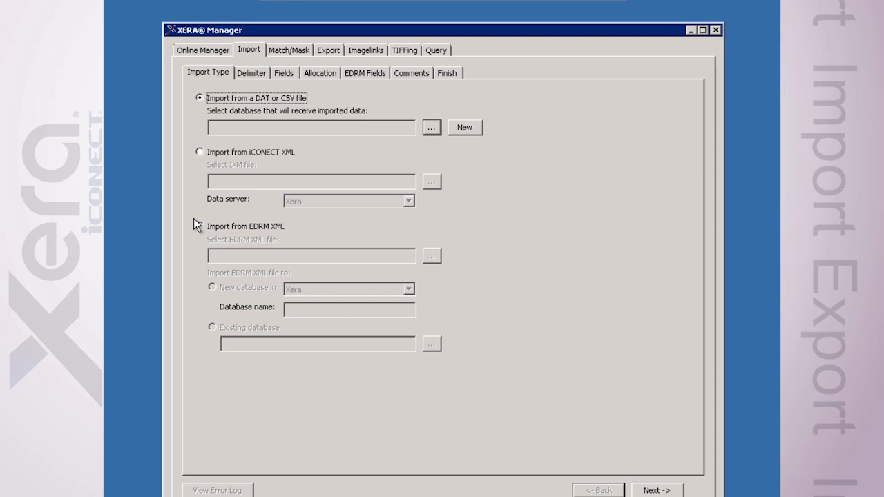
mouse_move(194, 224)
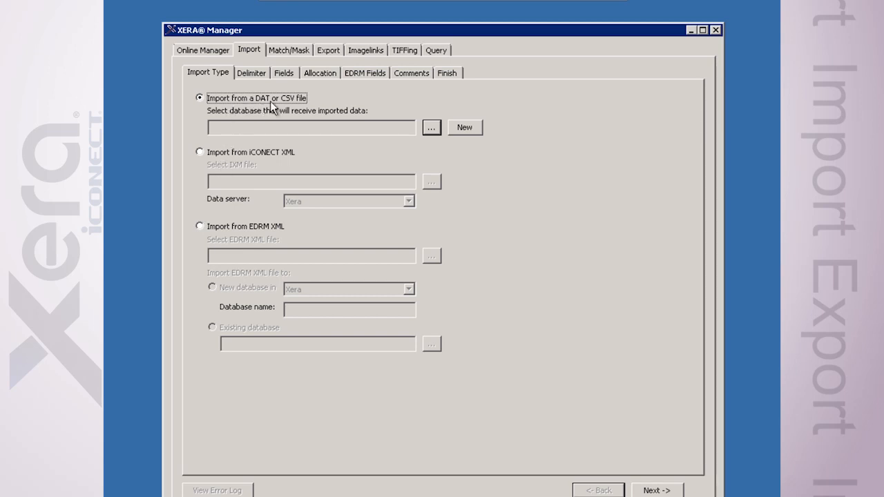
mouse_move(220, 165)
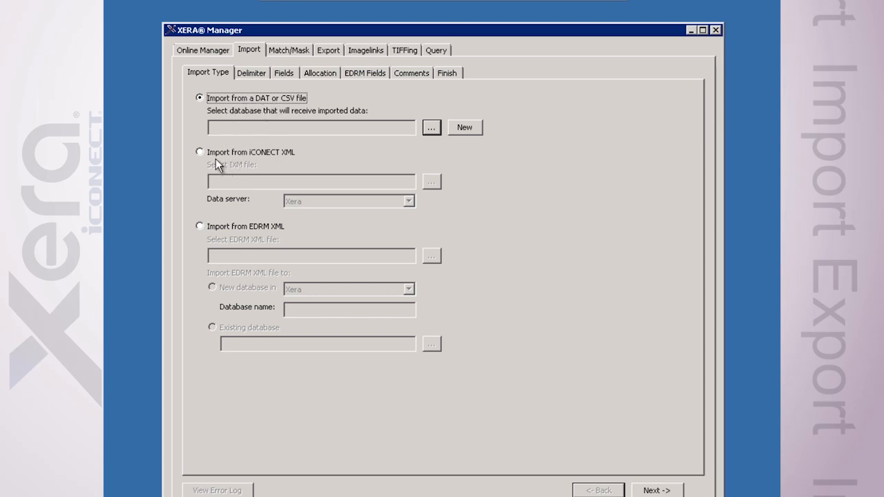
mouse_move(282, 161)
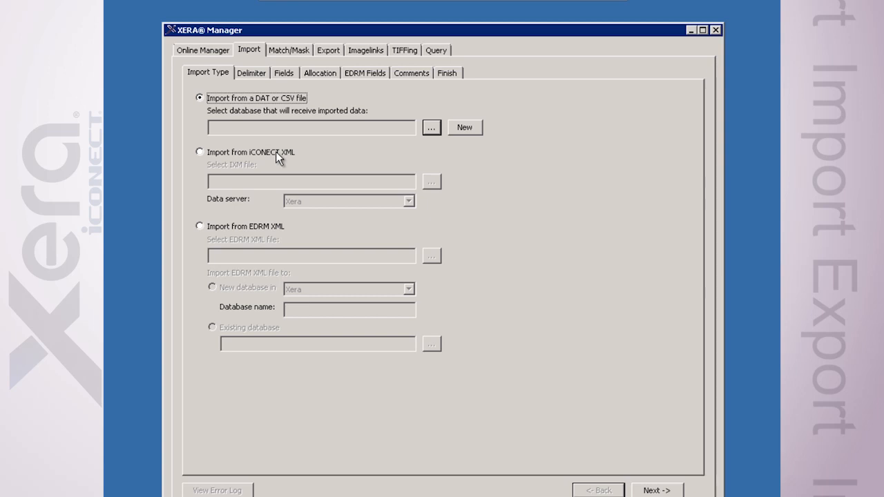
mouse_move(238, 207)
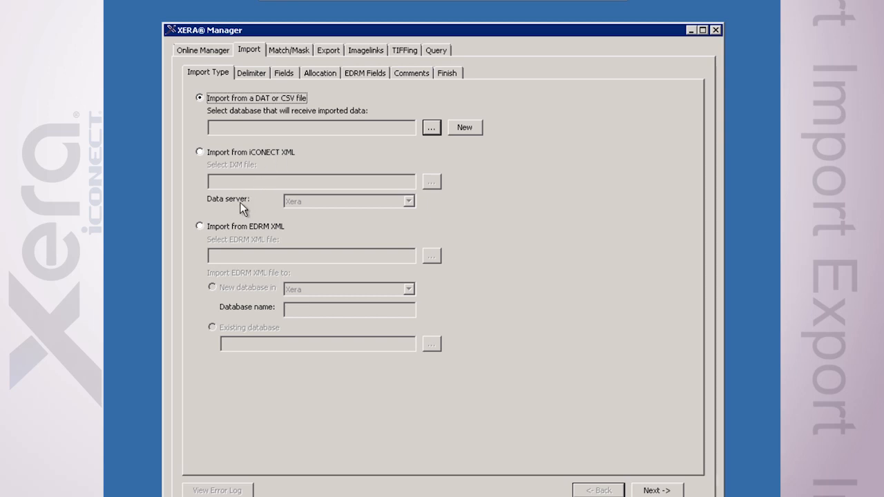
mouse_move(201, 207)
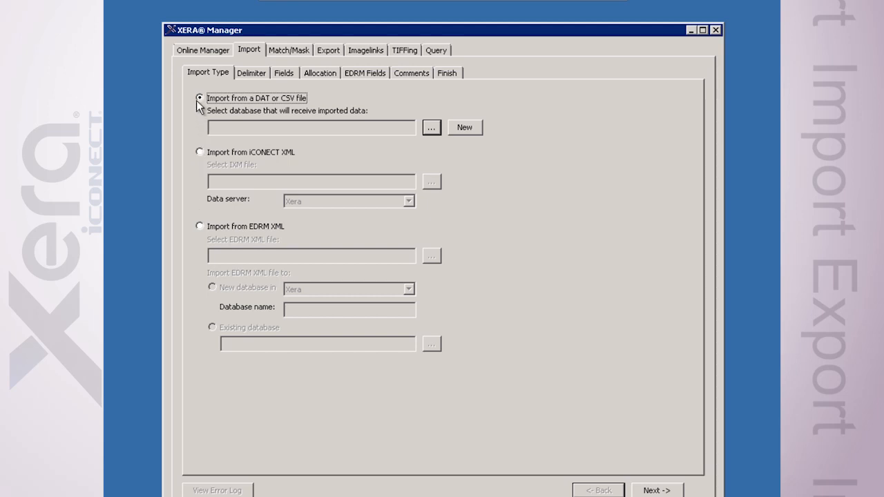
mouse_move(251, 110)
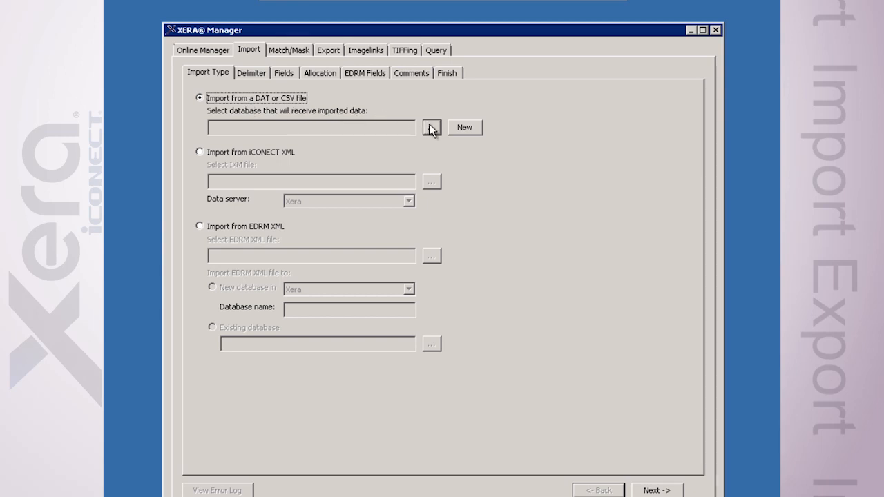
click(430, 127)
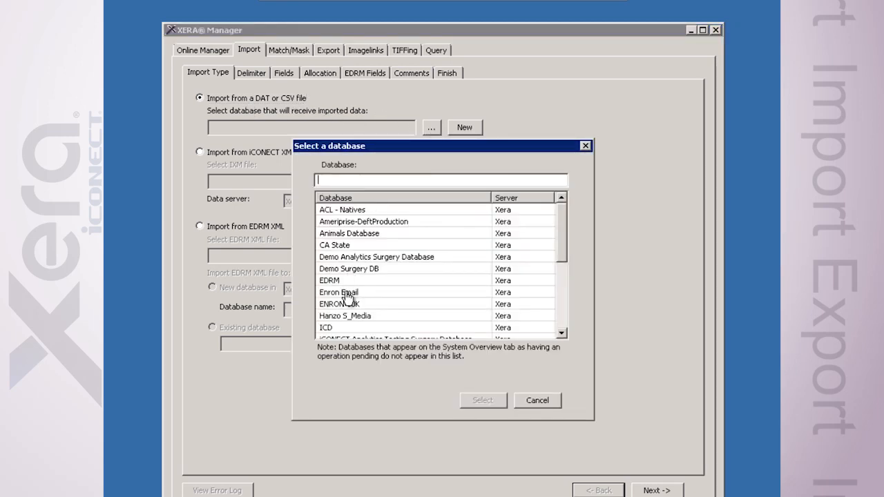
click(352, 292)
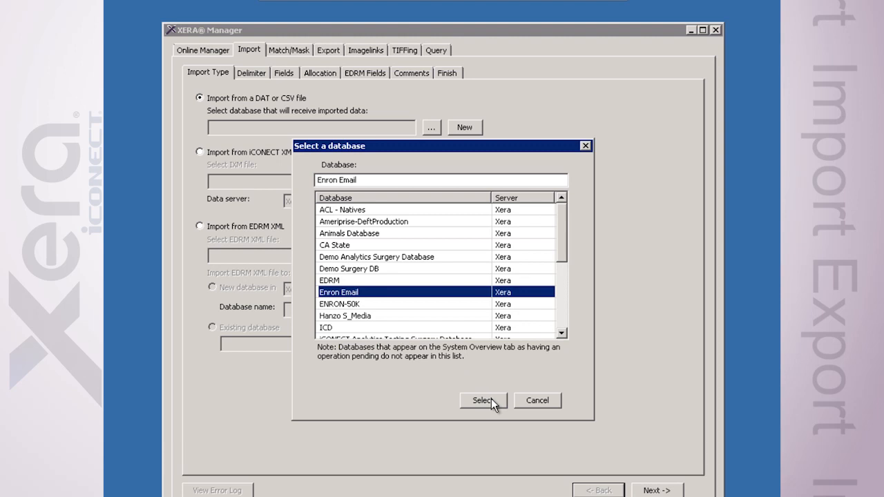
click(482, 400)
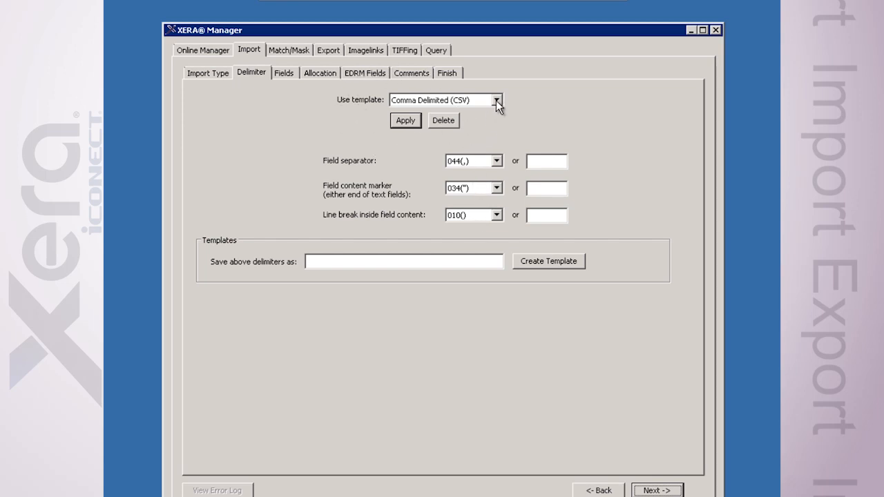
Step: Apply the Comma Delimited (CSV) template, keeping comma as the field separator
click(497, 100)
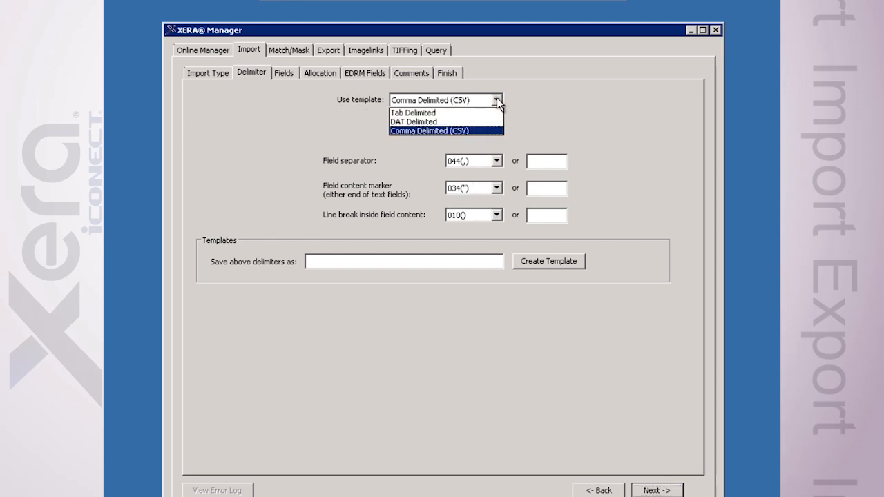
click(435, 131)
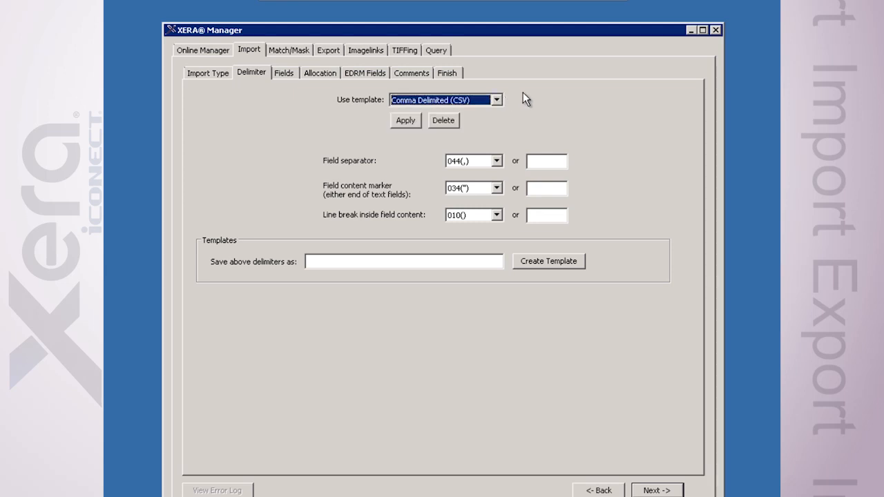
click(404, 120)
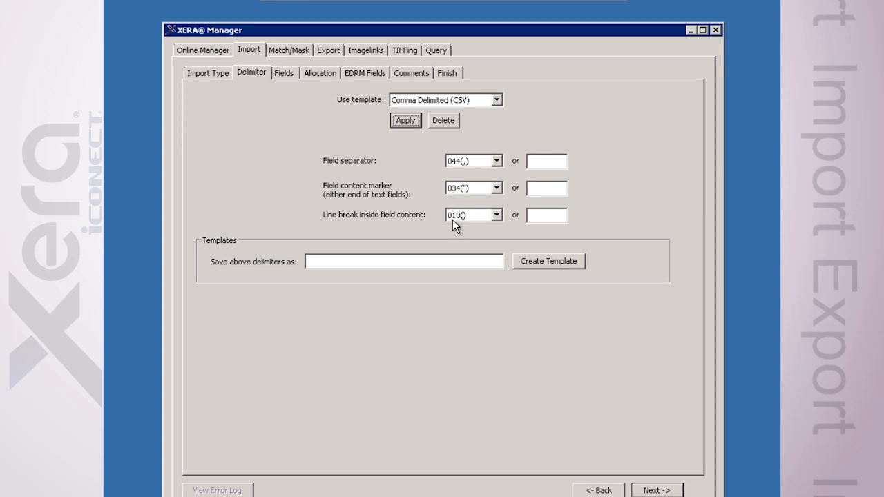
click(496, 160)
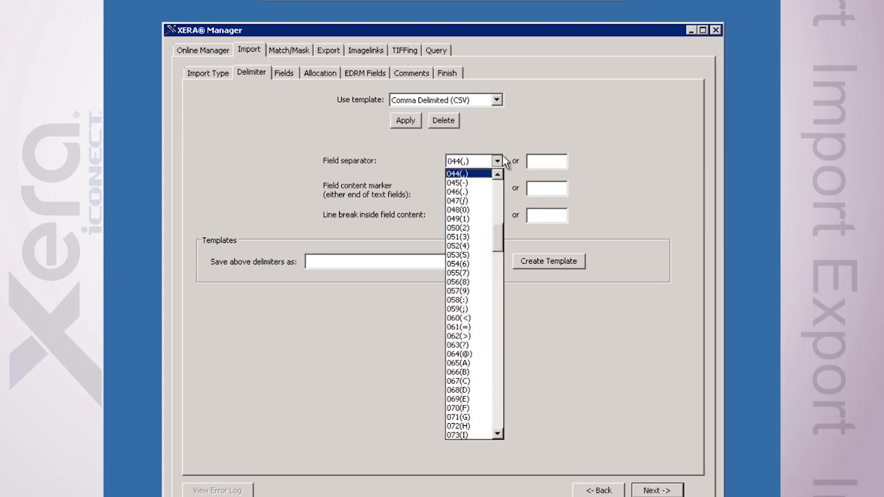
click(468, 173)
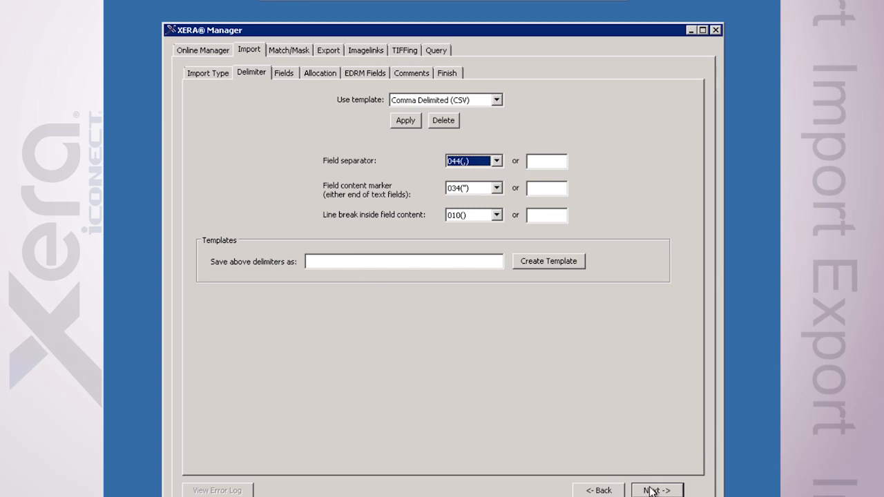
Step: Load the EnronExportMike file from the Desktop on the Fields page
click(656, 489)
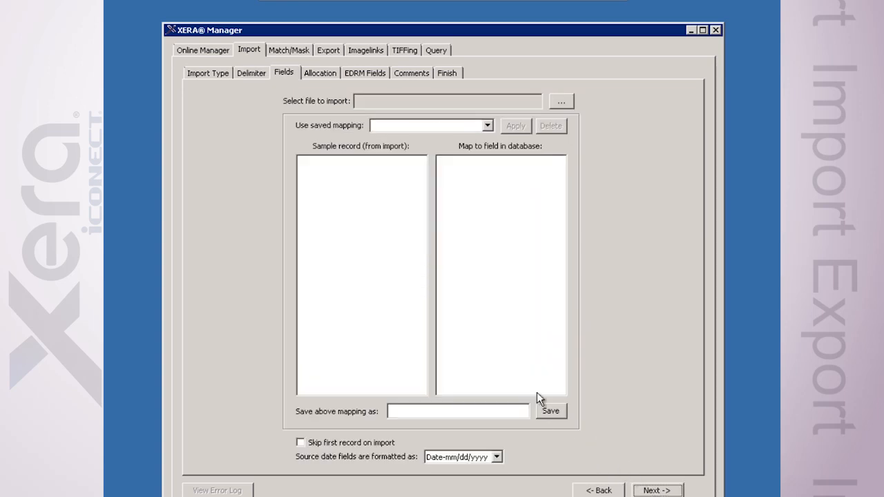
mouse_move(406, 123)
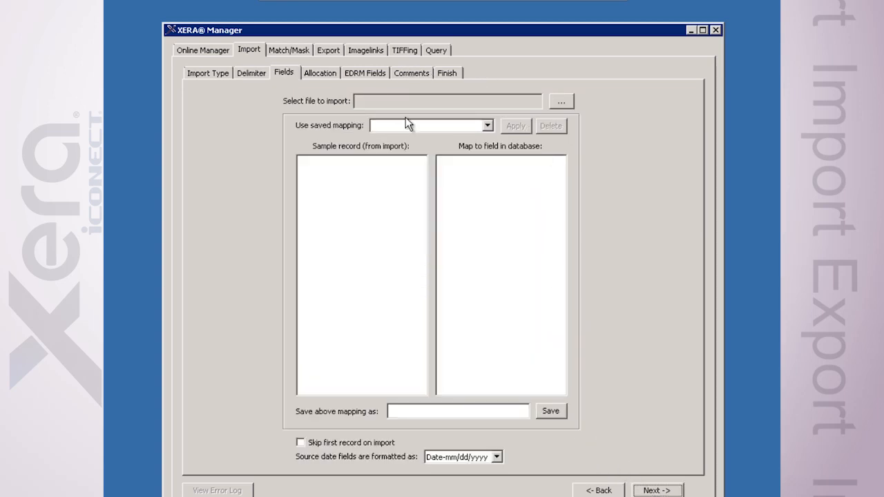
click(561, 101)
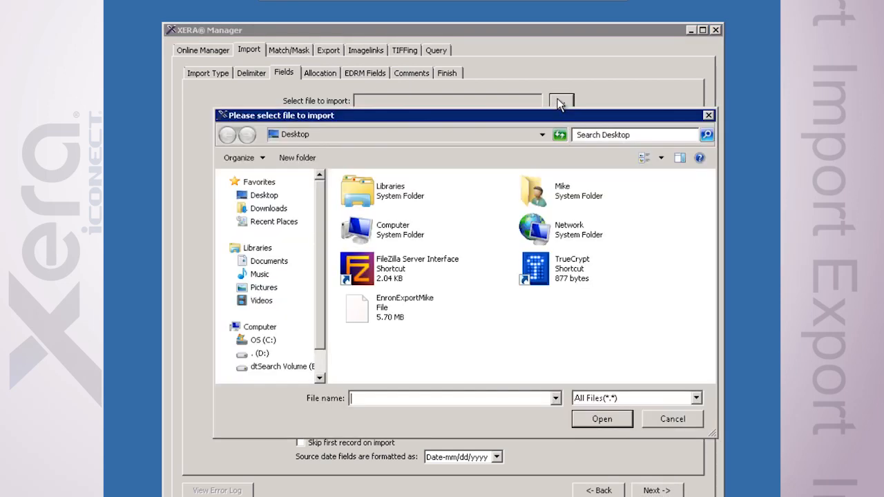
click(404, 306)
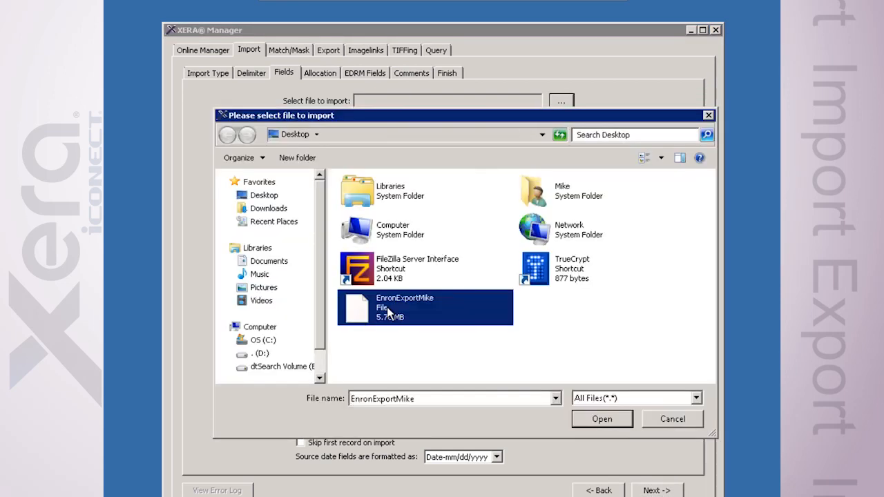
click(601, 419)
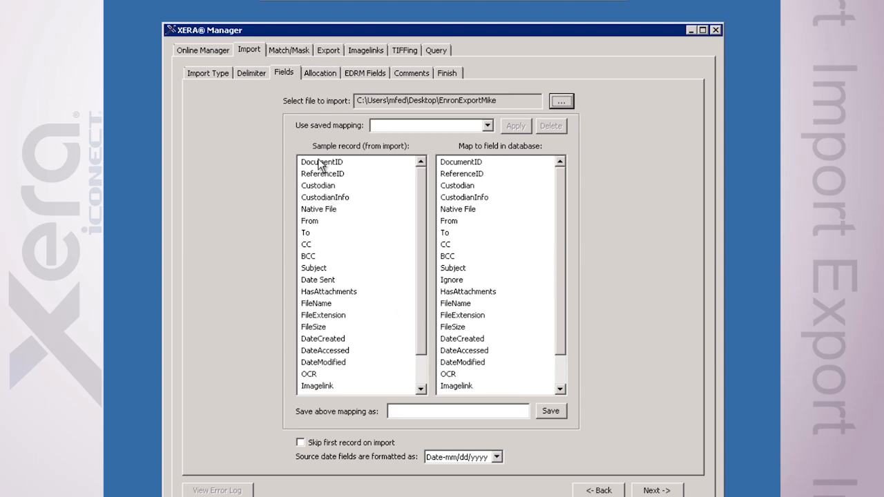
mouse_move(319, 281)
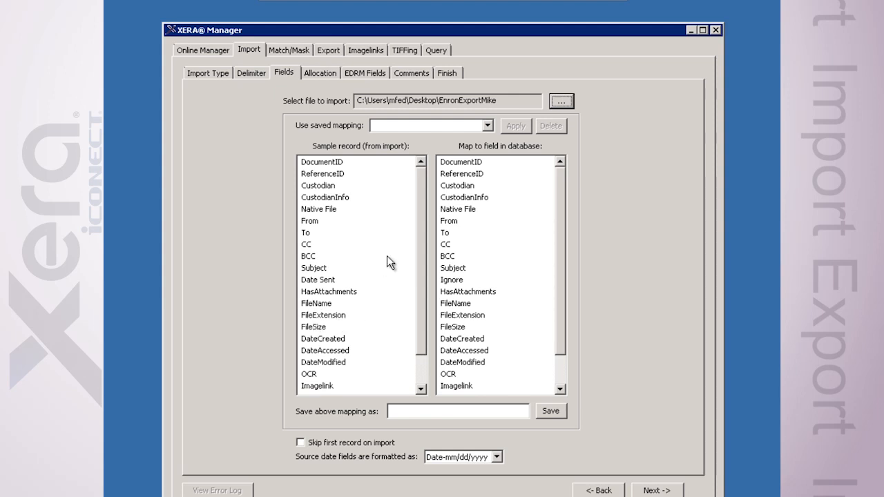
mouse_move(471, 152)
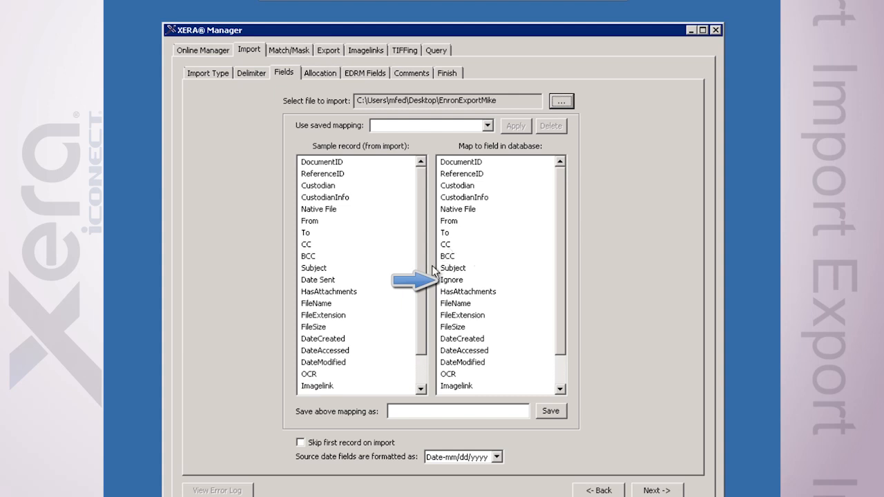
mouse_move(458, 283)
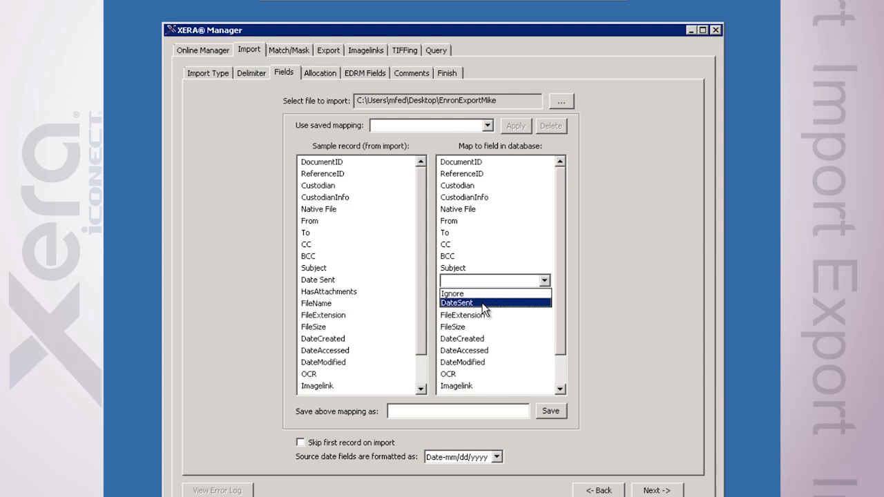
Step: Map Date Sent to DateSent, keep Date-mm/dd/yyyy format, and skip the first record
click(454, 302)
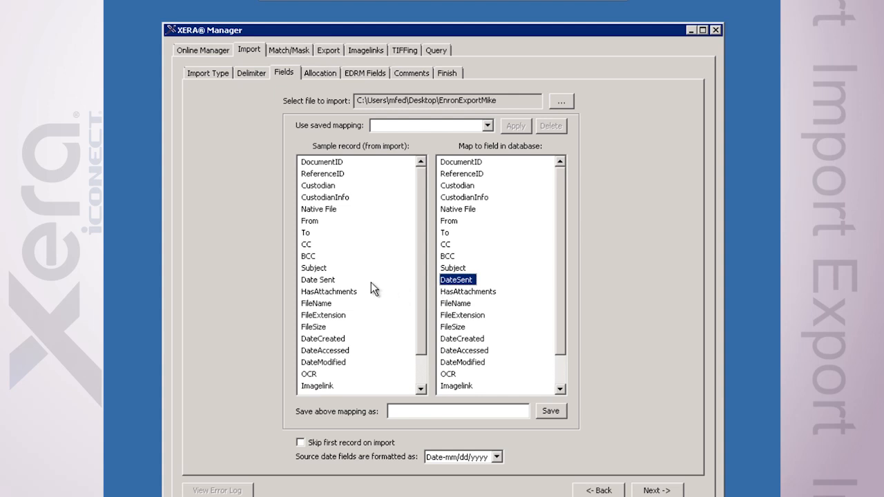
mouse_move(337, 274)
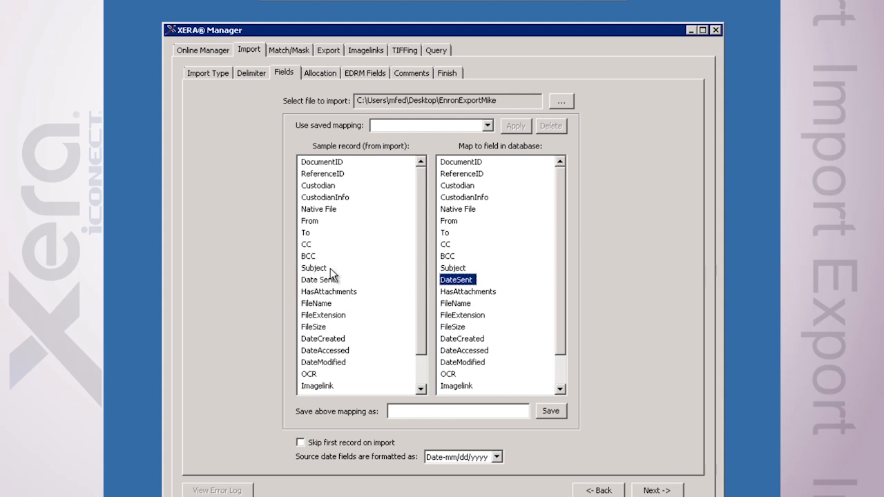
mouse_move(303, 282)
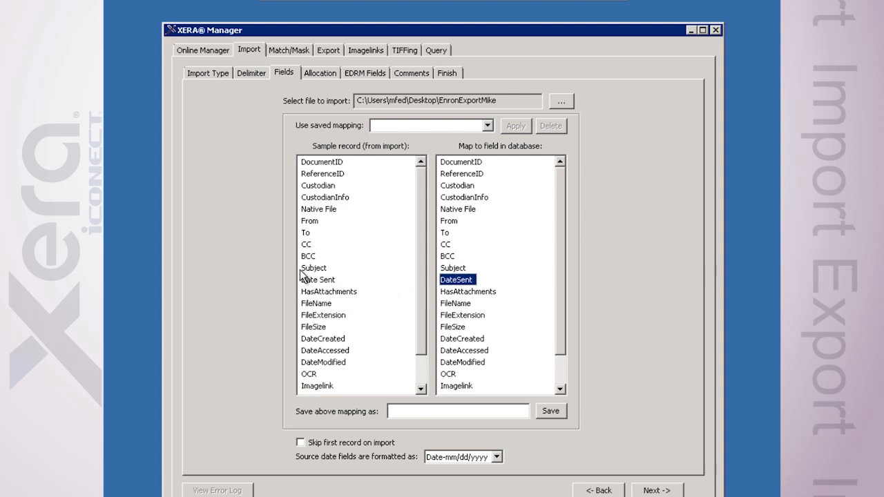
mouse_move(406, 345)
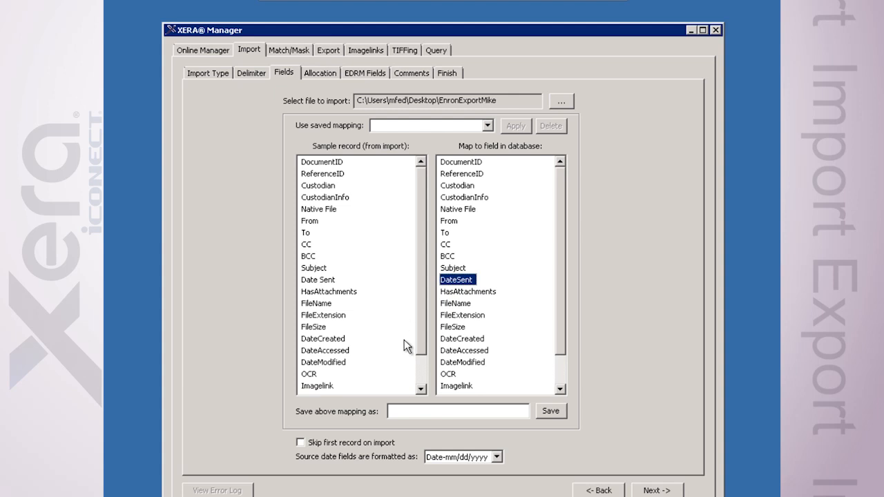
mouse_move(452, 481)
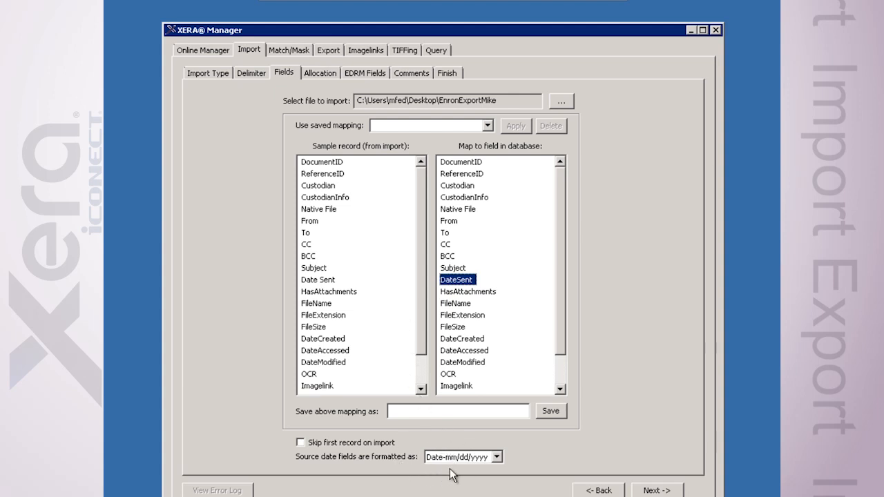
click(452, 456)
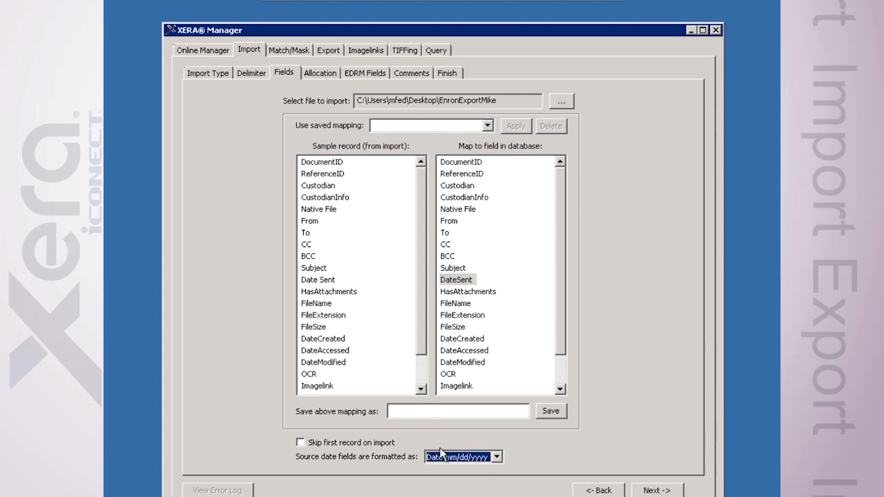
click(299, 441)
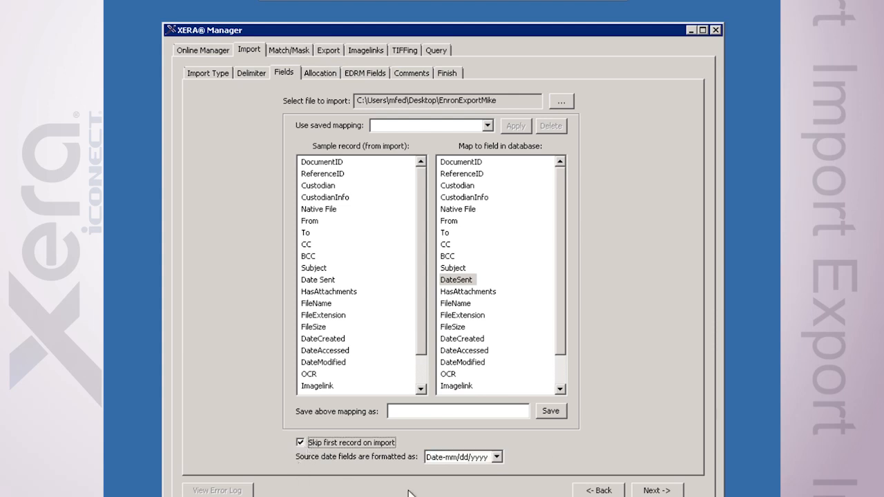
Step: Turn on record allocation to a new General-tab folder named LoadOne
click(320, 72)
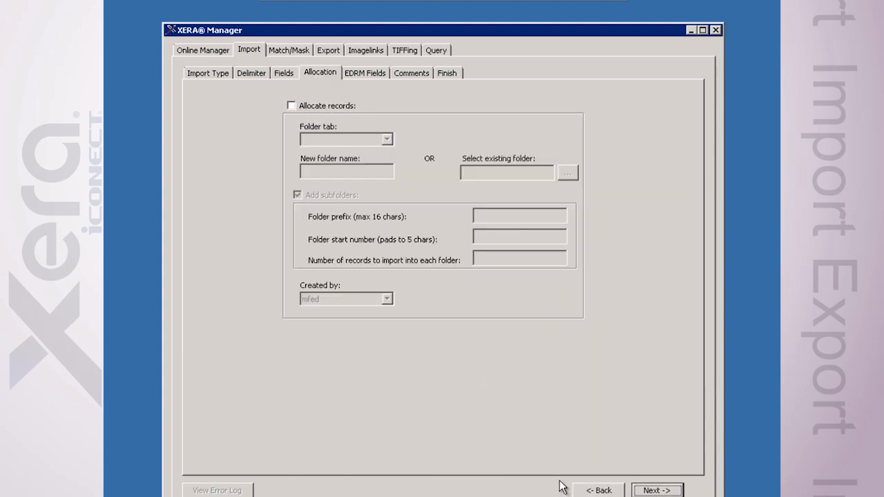
mouse_move(448, 428)
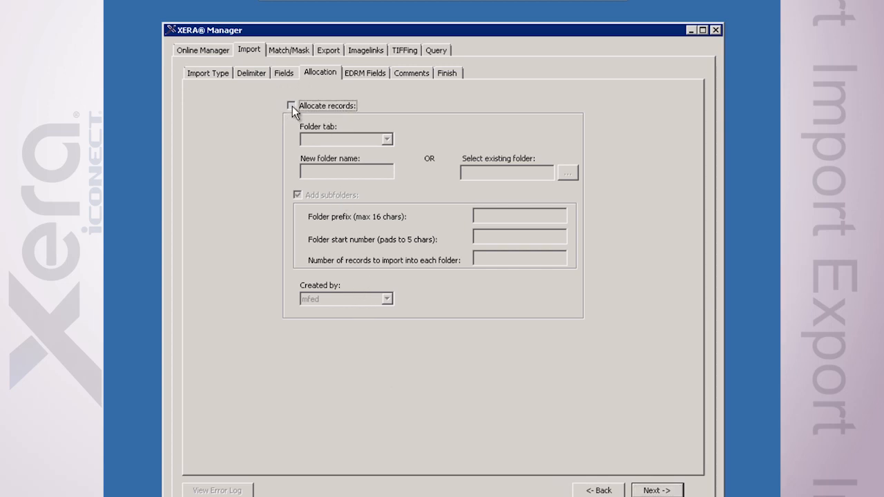
click(289, 105)
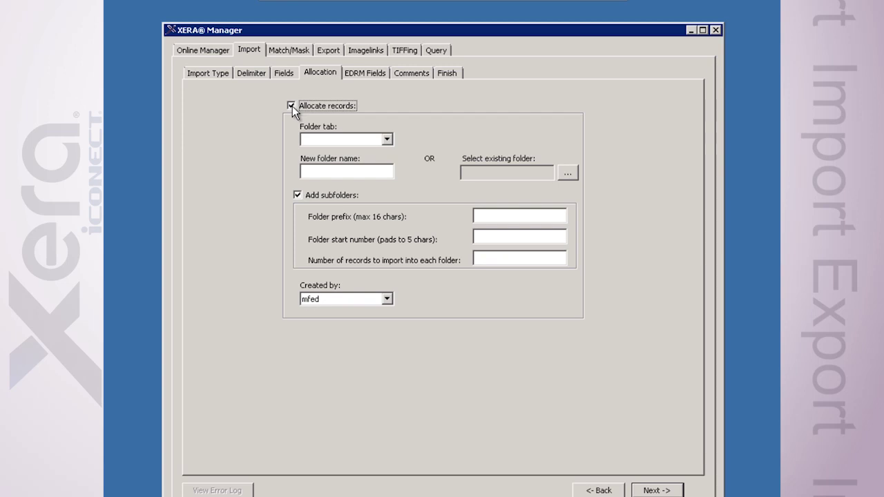
mouse_move(311, 141)
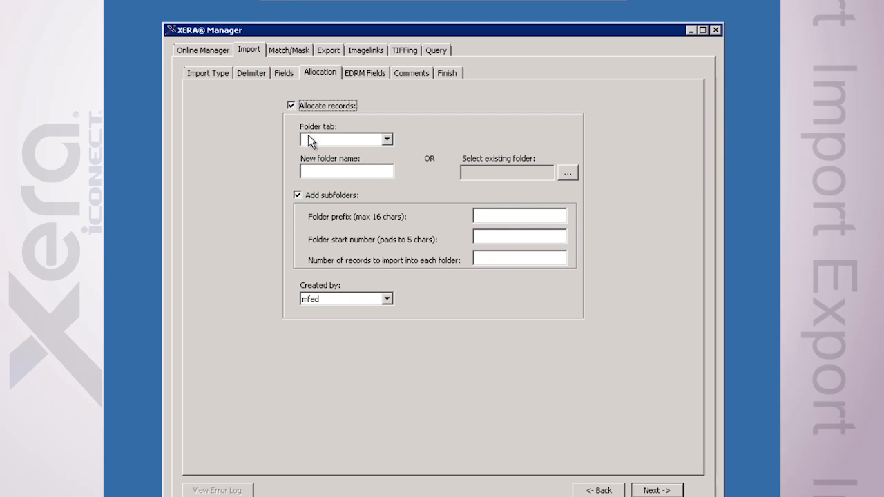
click(387, 139)
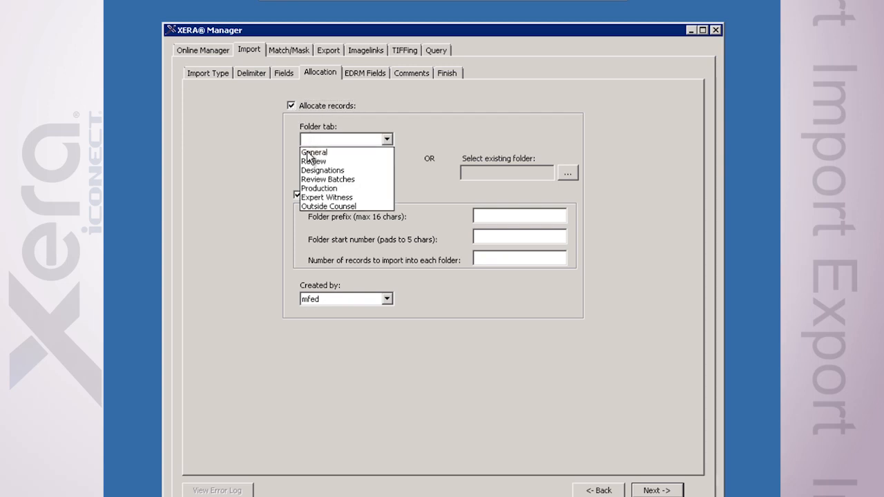
mouse_move(322, 170)
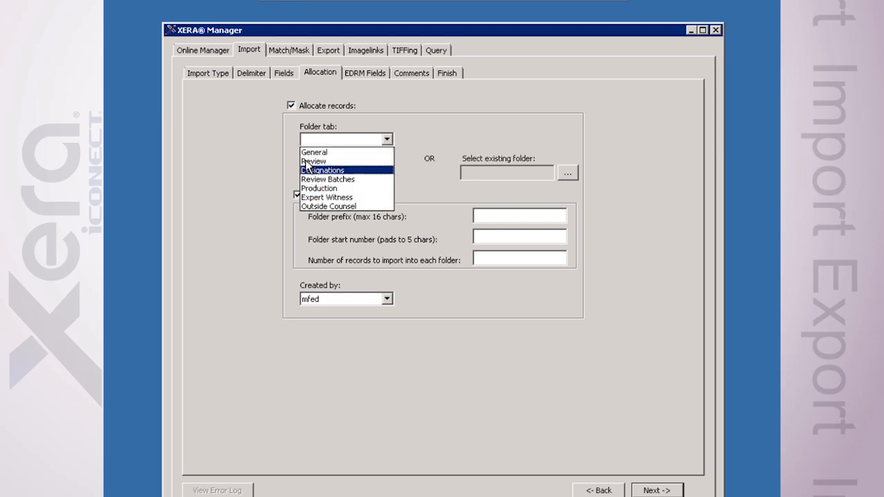
click(315, 153)
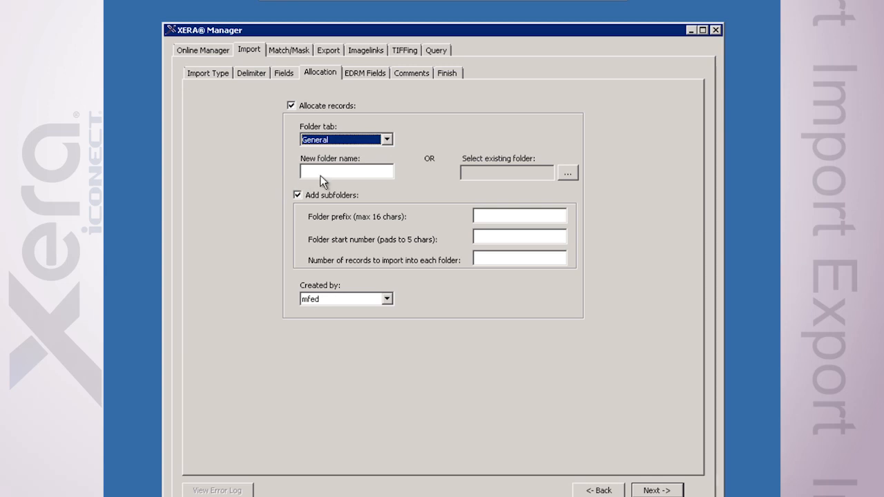
click(346, 171)
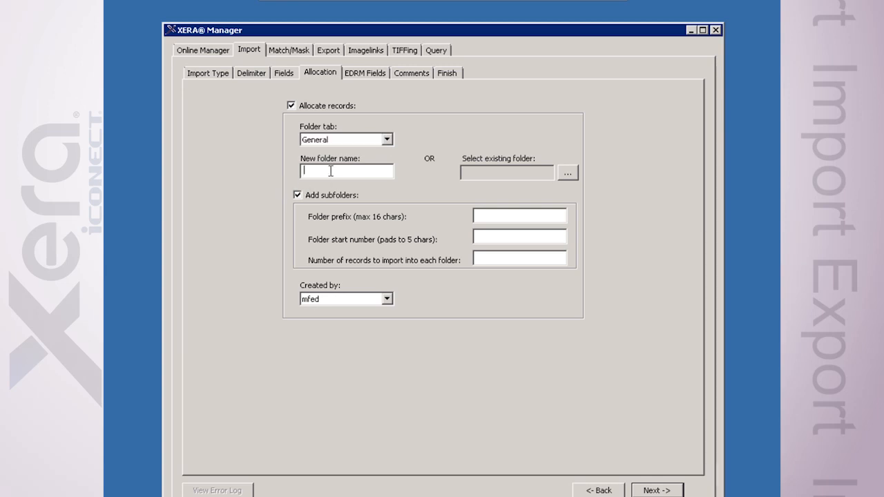
text(Load)
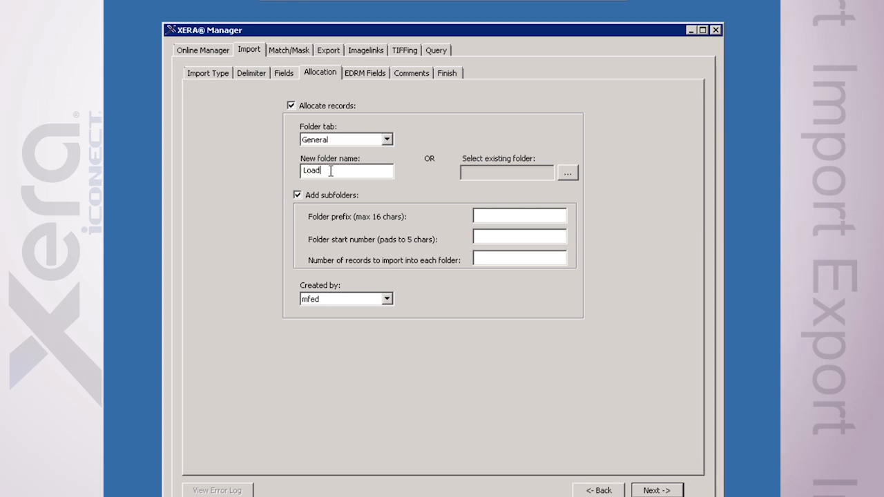
text(One)
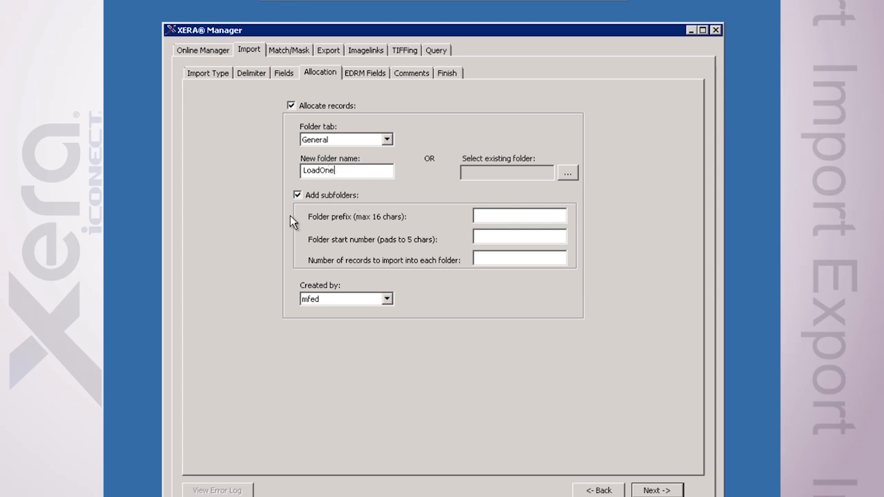
mouse_move(328, 204)
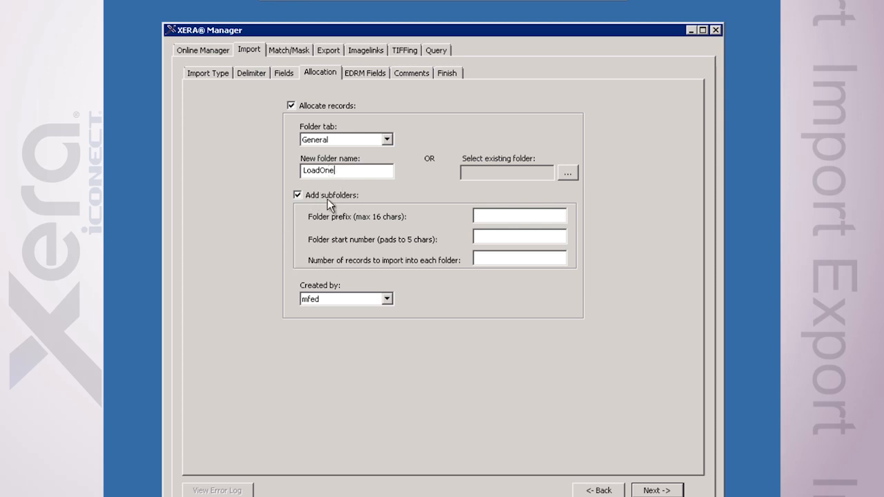
mouse_move(321, 203)
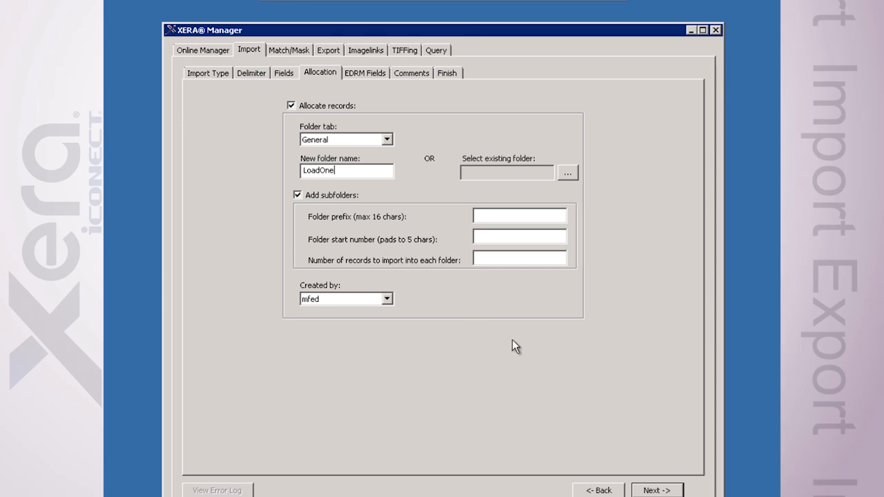
Step: Dismiss the empty folder prefix warning and turn off Add subfolders
click(657, 489)
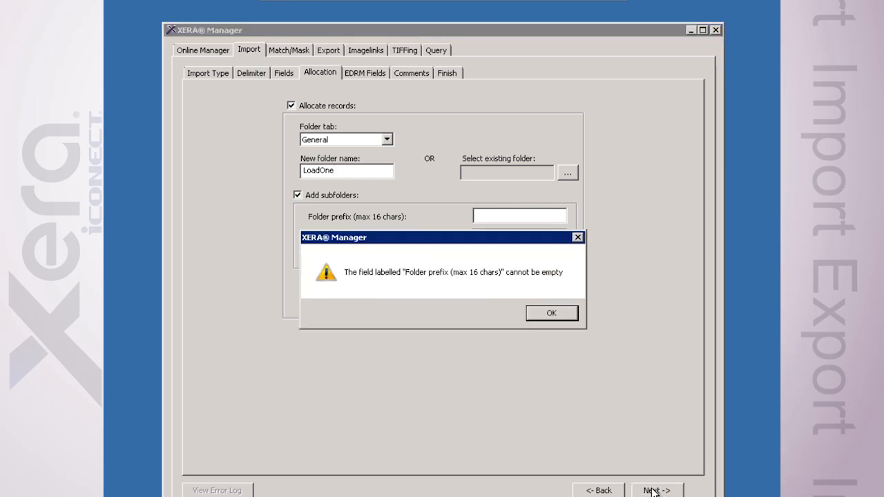
click(551, 313)
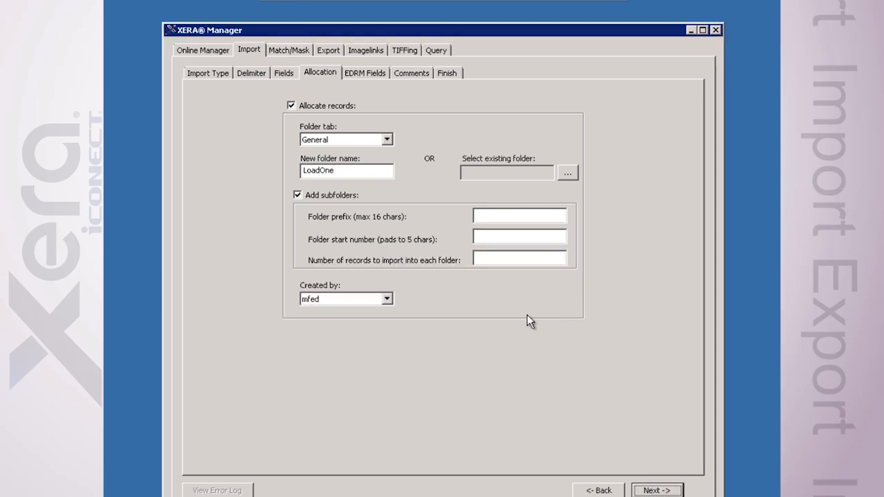
click(295, 194)
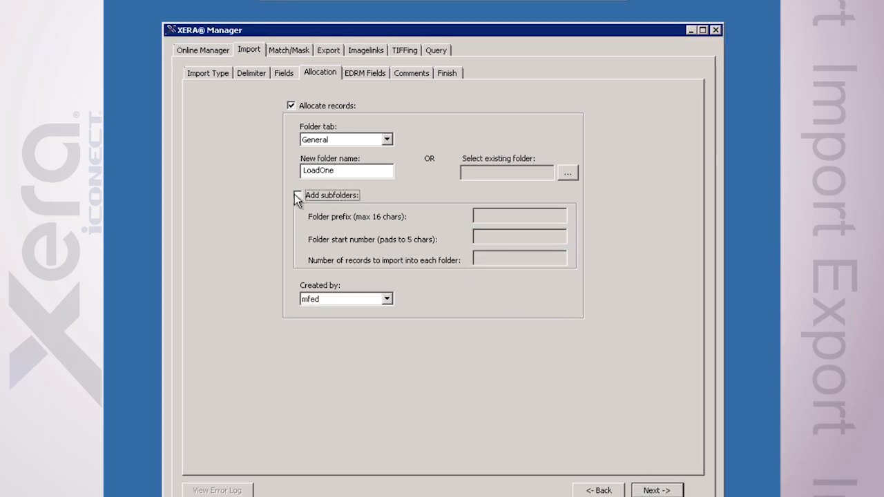
click(295, 195)
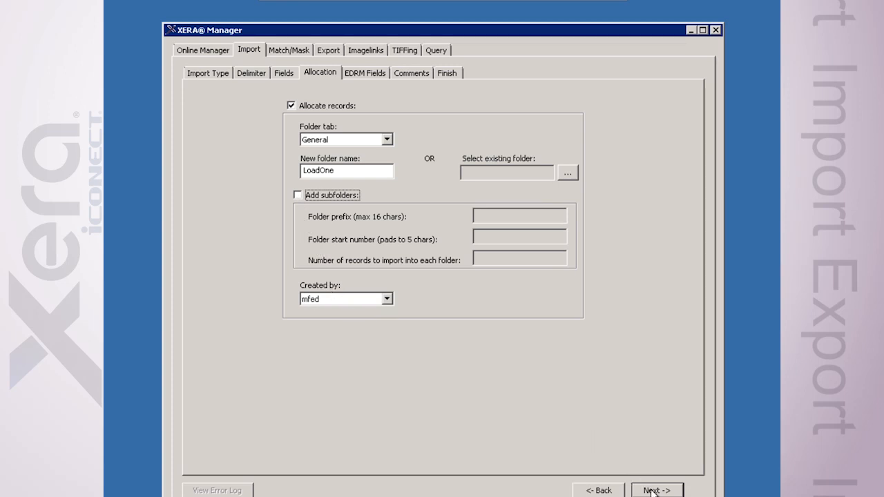
Step: Review the Finish summary and run the EnronExportMike import
click(660, 490)
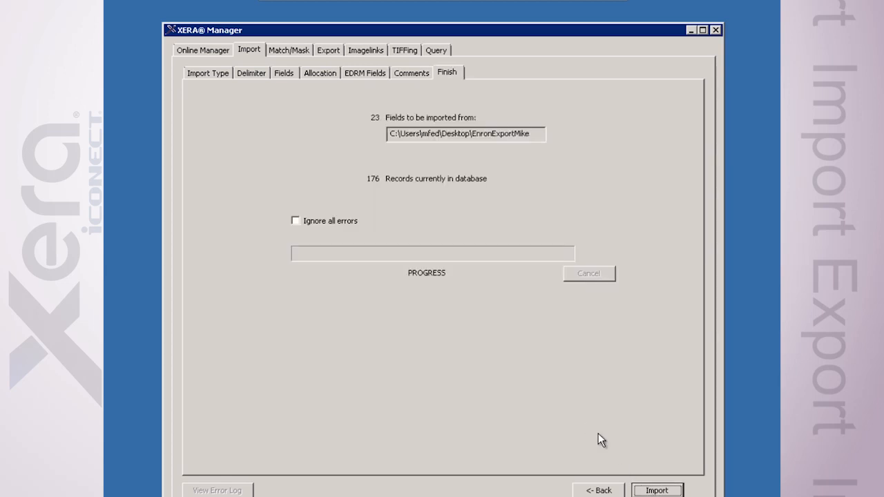
mouse_move(347, 127)
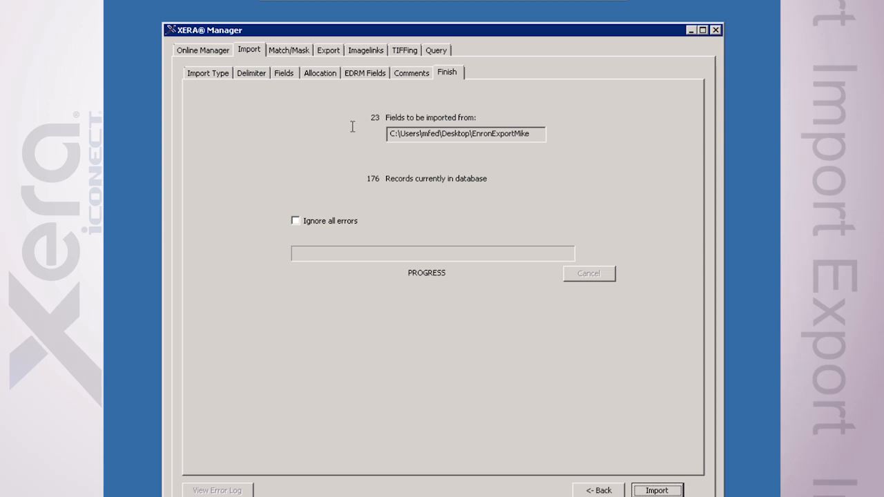
mouse_move(410, 278)
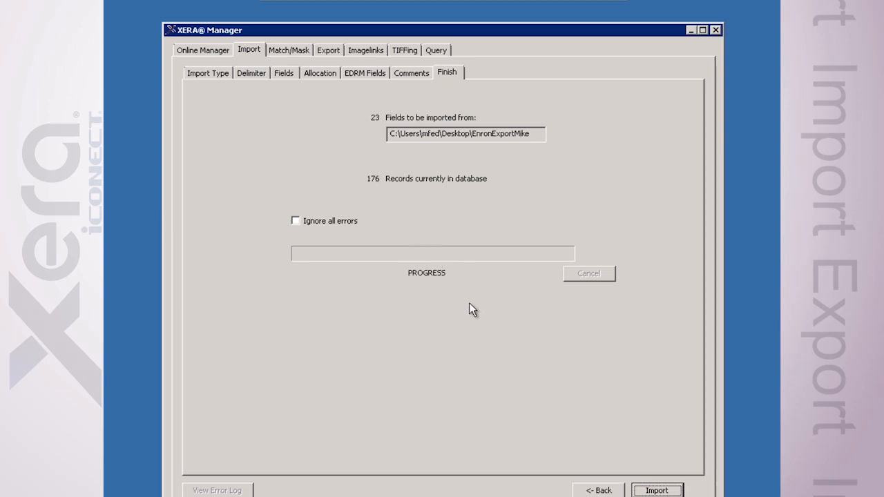
mouse_move(333, 153)
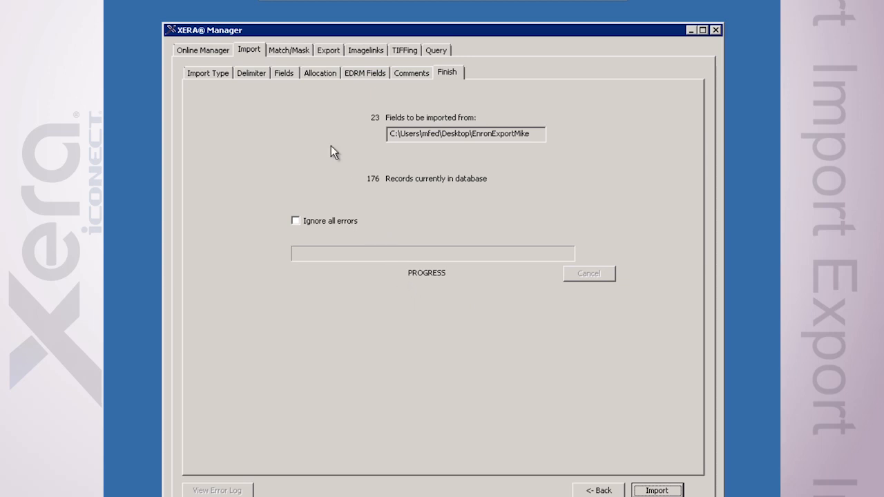
click(207, 73)
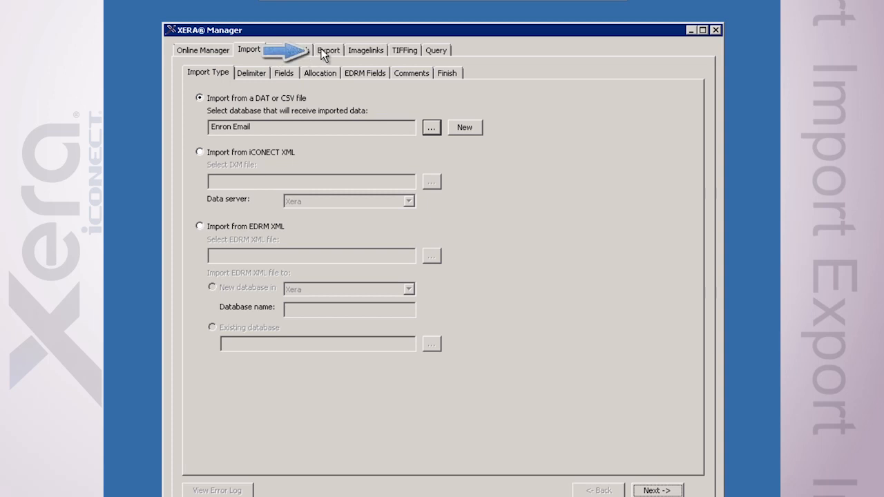
Step: Start an export with Enron Email chosen as the source database
click(326, 50)
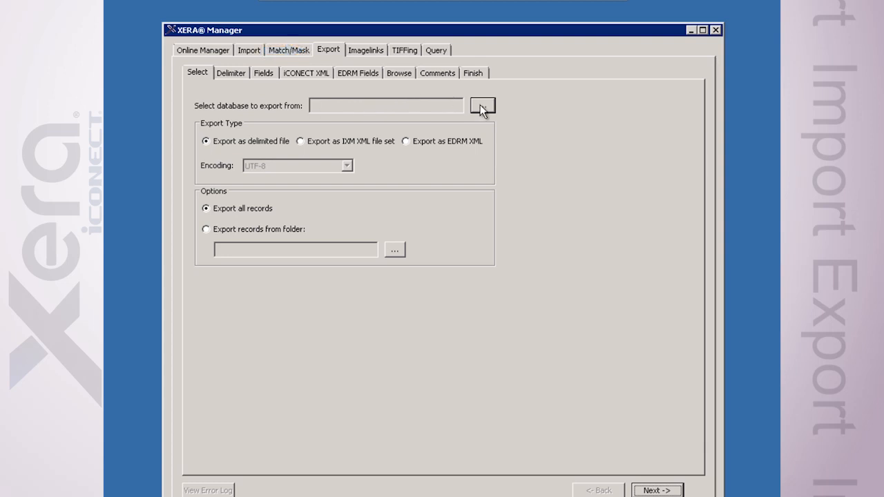
click(481, 105)
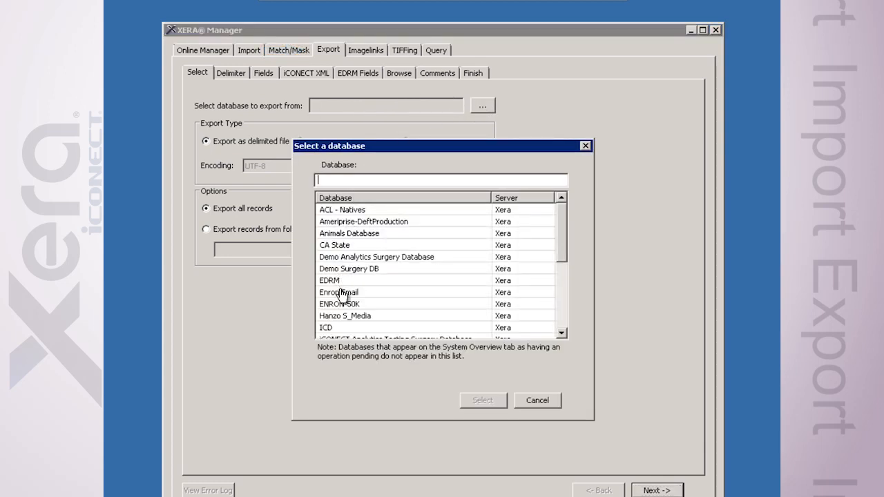
click(339, 292)
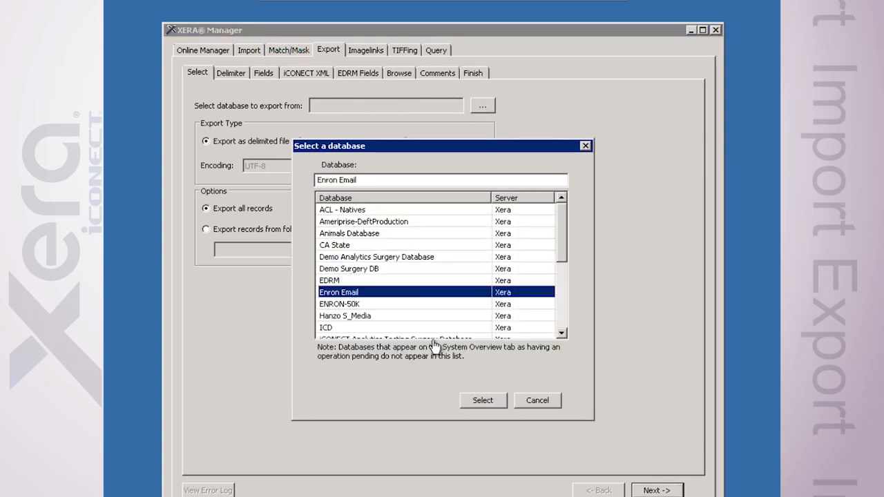
click(482, 400)
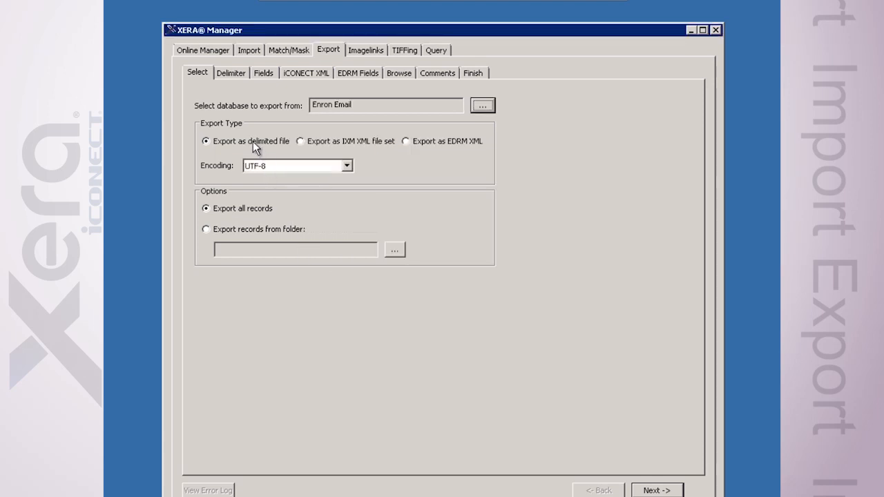
mouse_move(193, 125)
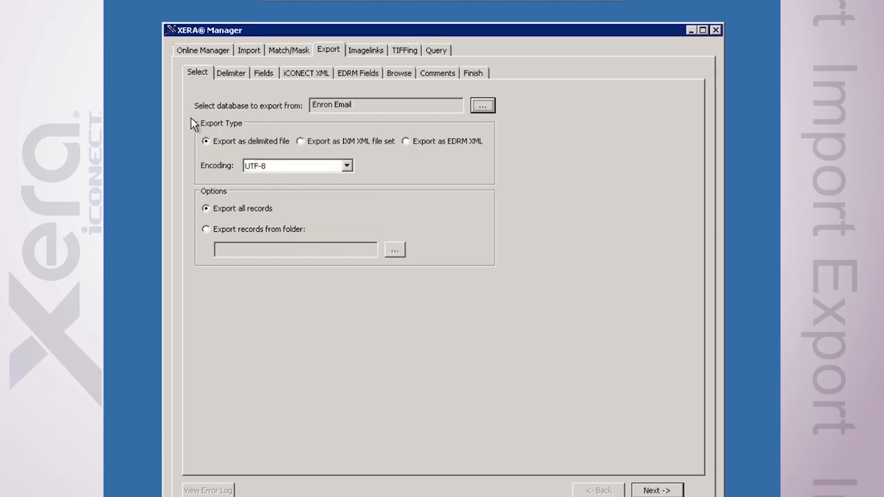
mouse_move(310, 125)
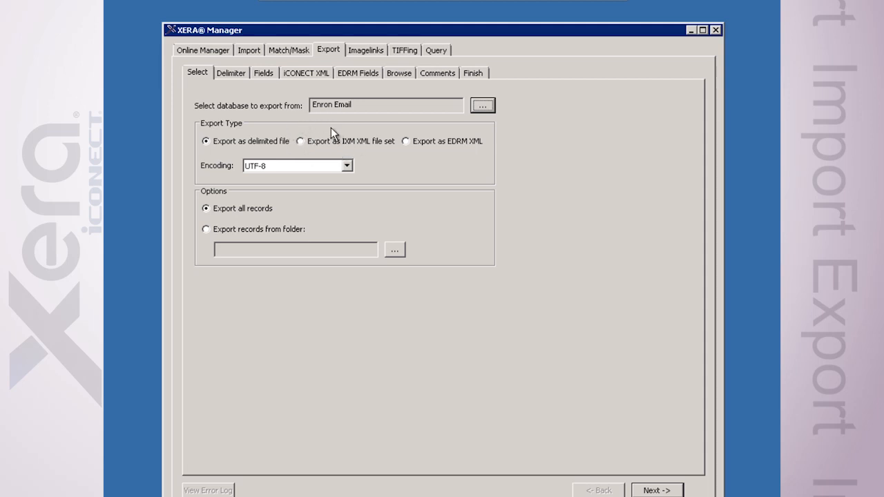
mouse_move(429, 160)
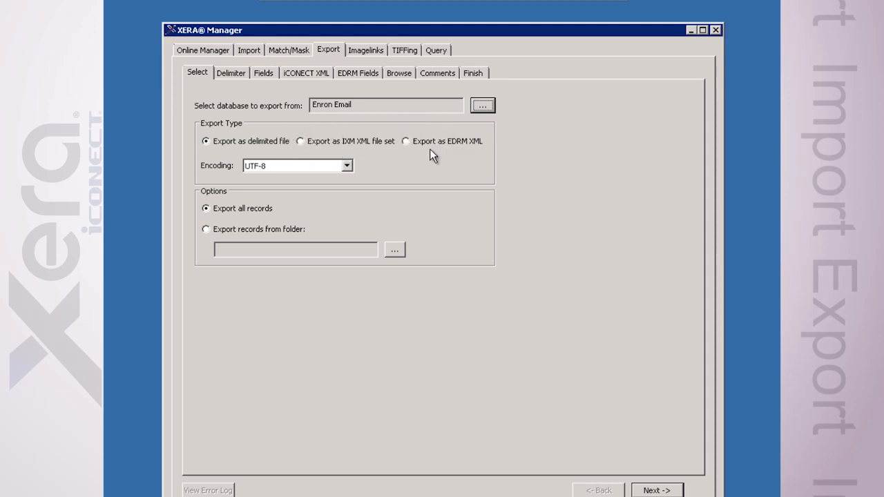
mouse_move(214, 200)
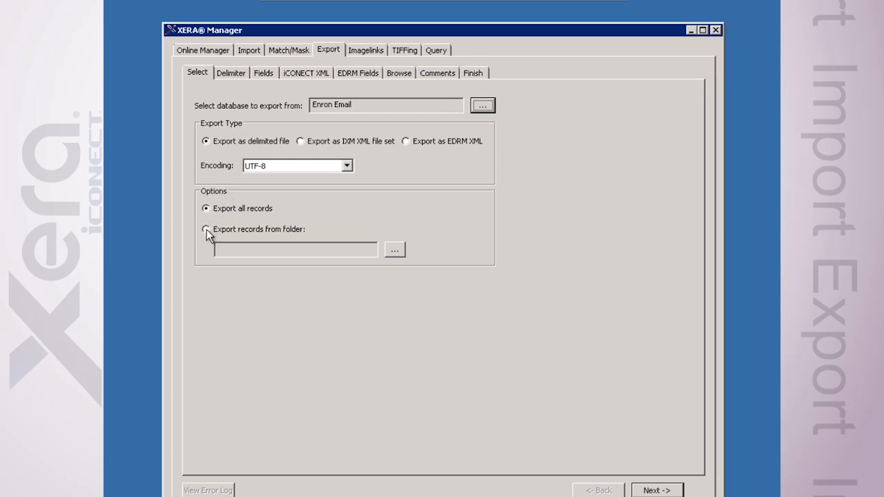
Step: Restrict the export to the Expert Dr. Kirk folder on the Expert Witness tab
click(205, 229)
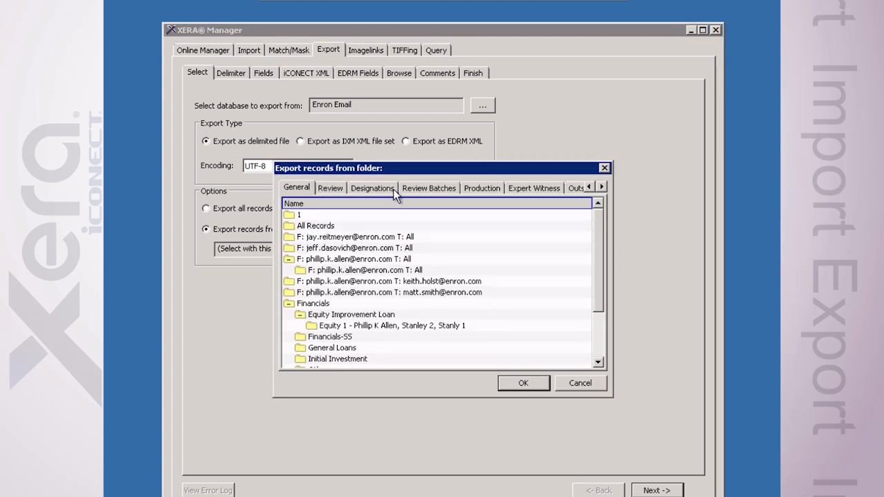
click(428, 187)
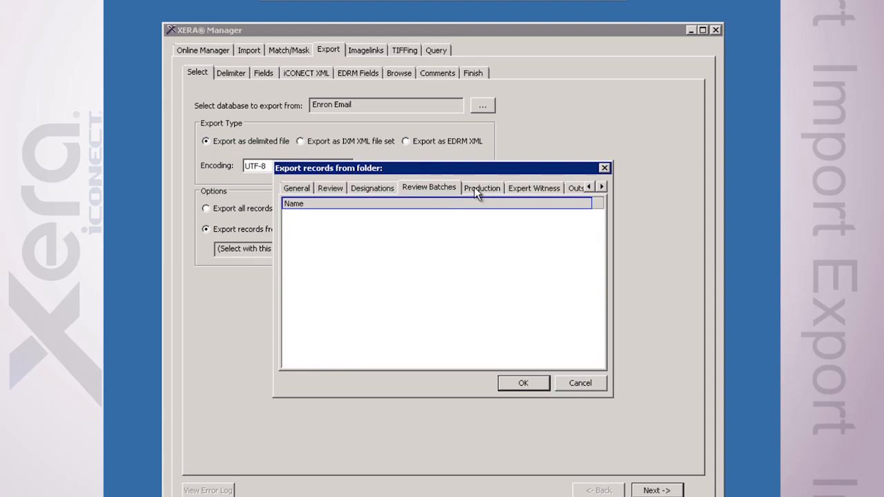
click(534, 188)
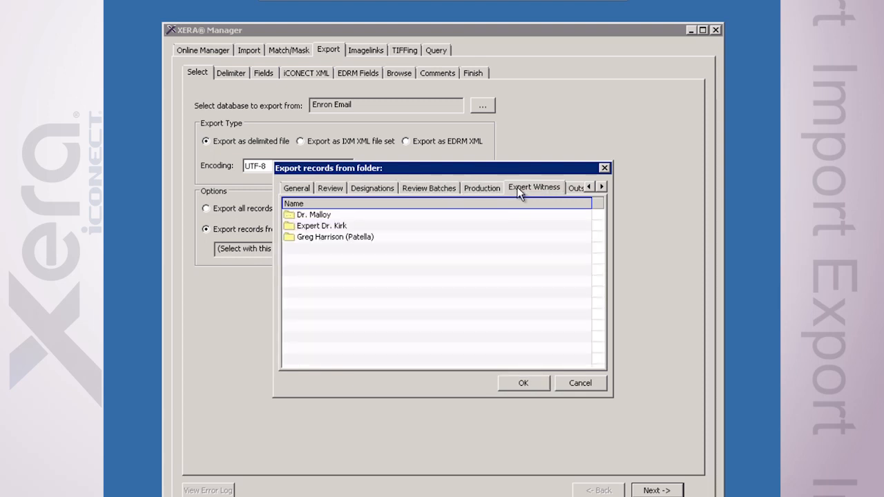
mouse_move(309, 229)
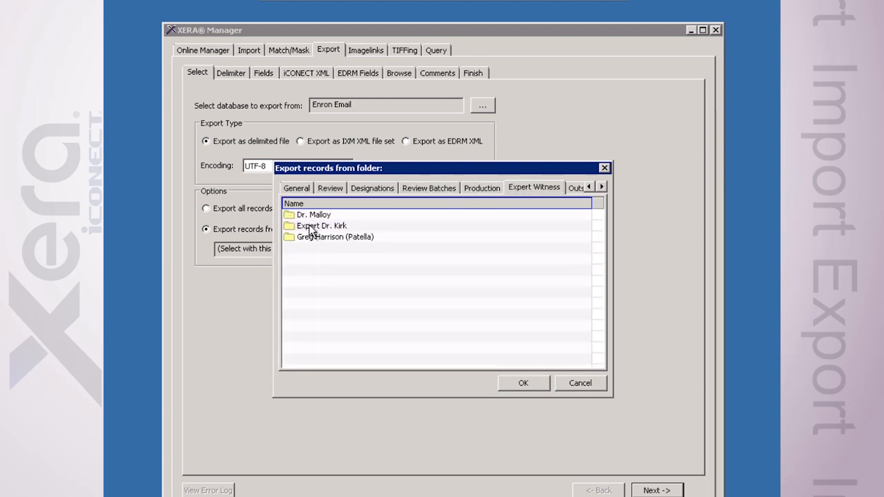
click(328, 224)
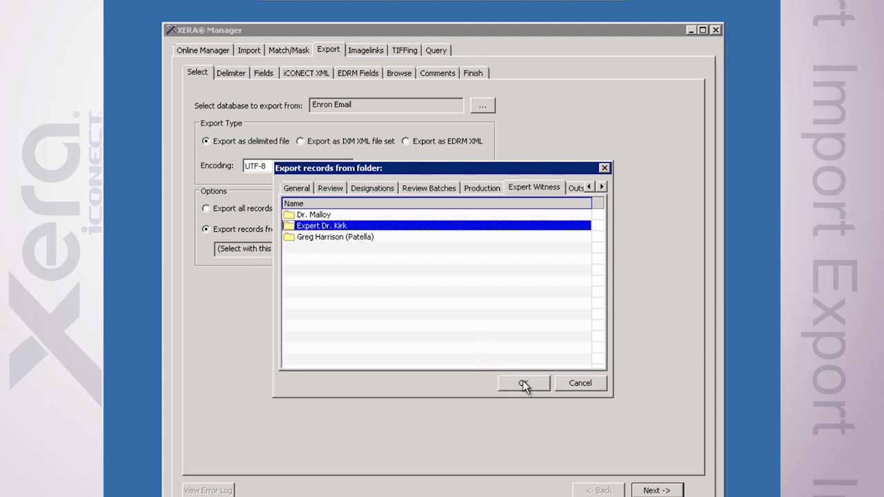
click(523, 383)
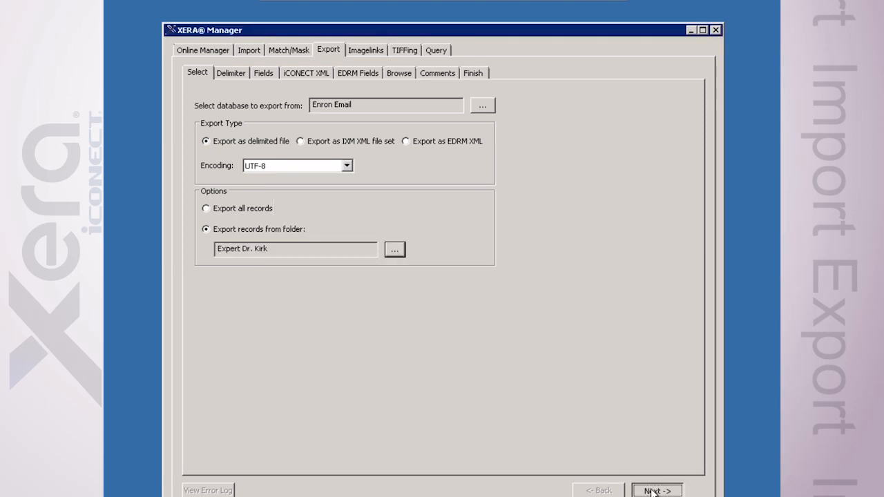
Step: Keep the default delimiters and set the Fields page to export every field
click(656, 490)
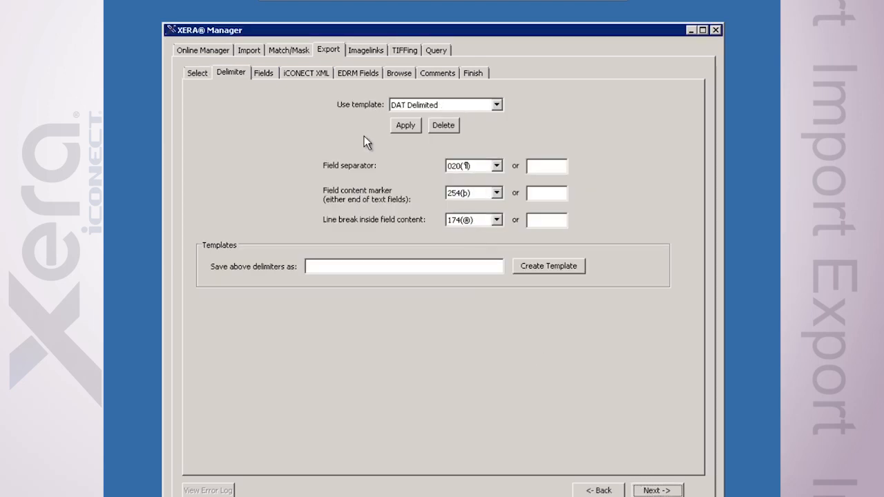
mouse_move(644, 467)
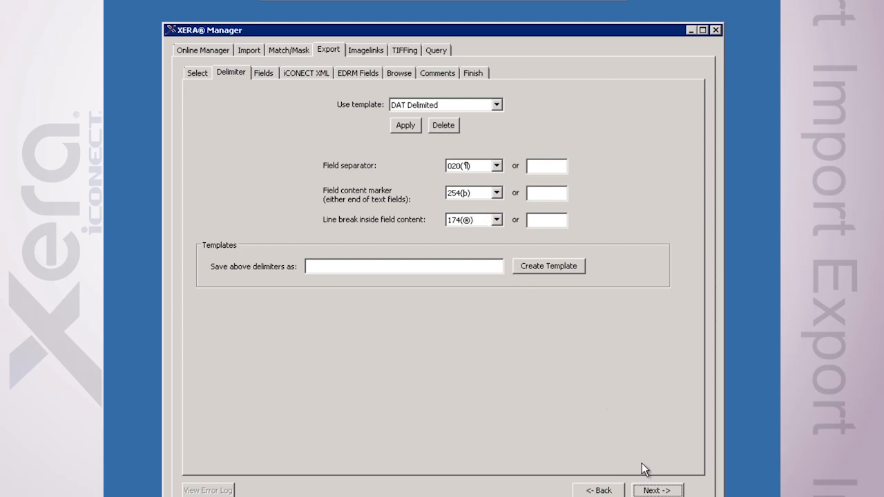
click(261, 72)
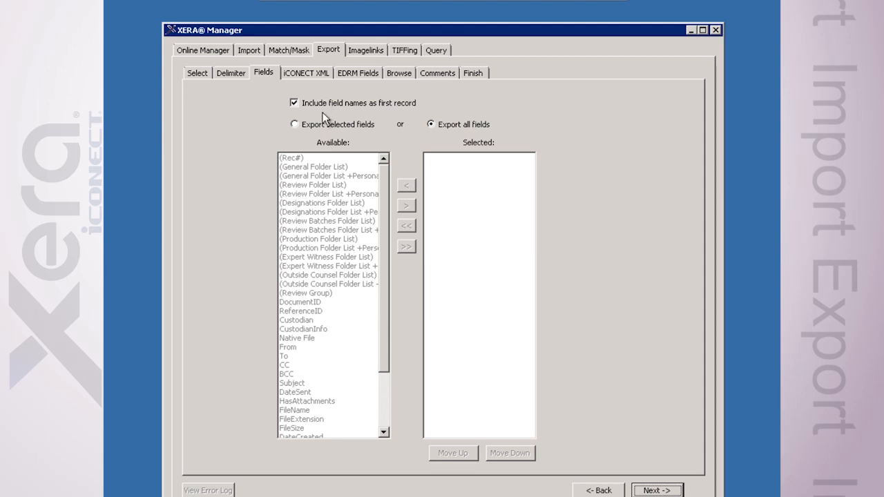
click(292, 124)
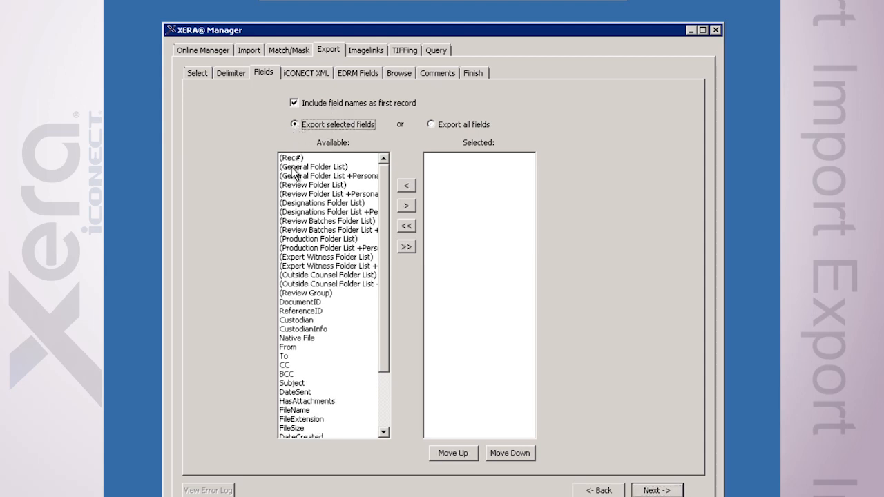
mouse_move(297, 224)
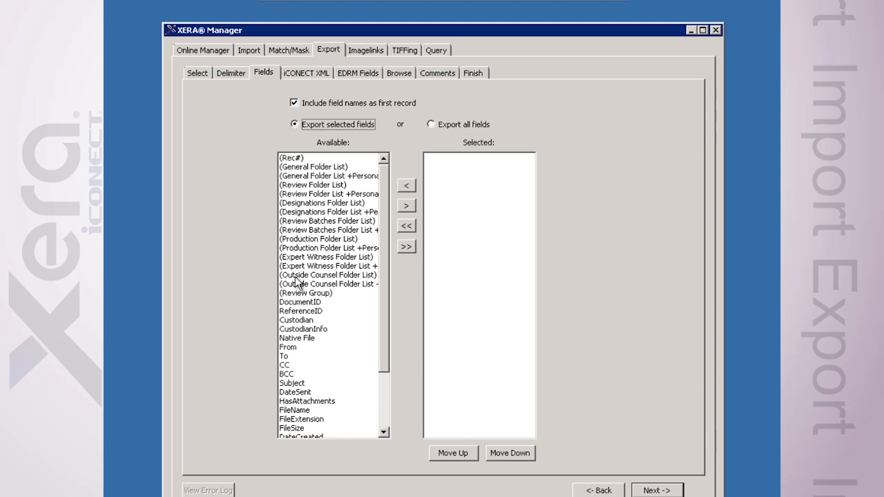
mouse_move(301, 320)
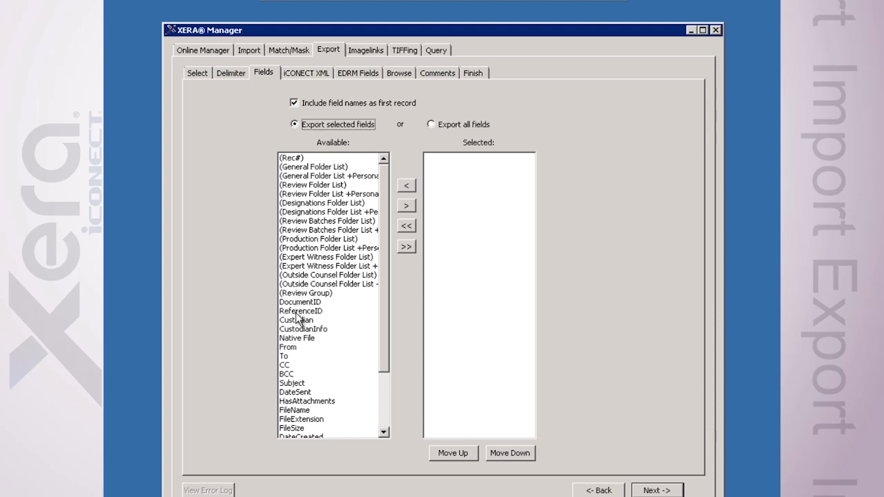
mouse_move(292, 403)
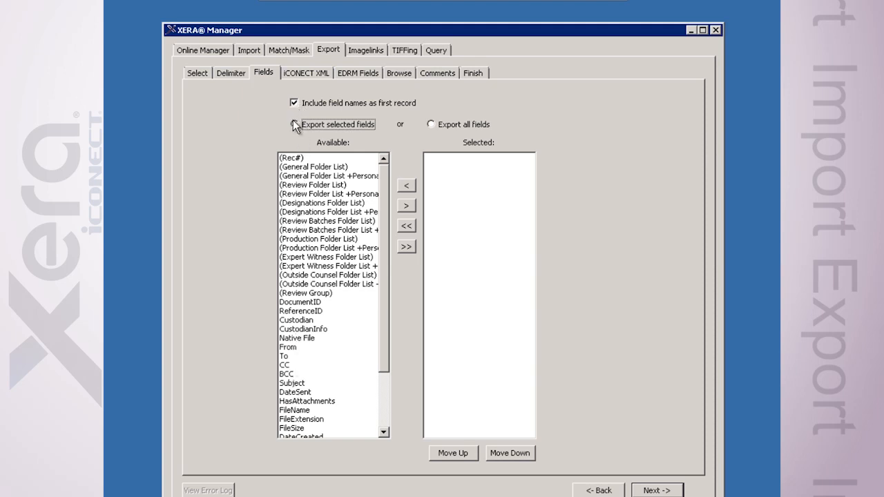
click(293, 125)
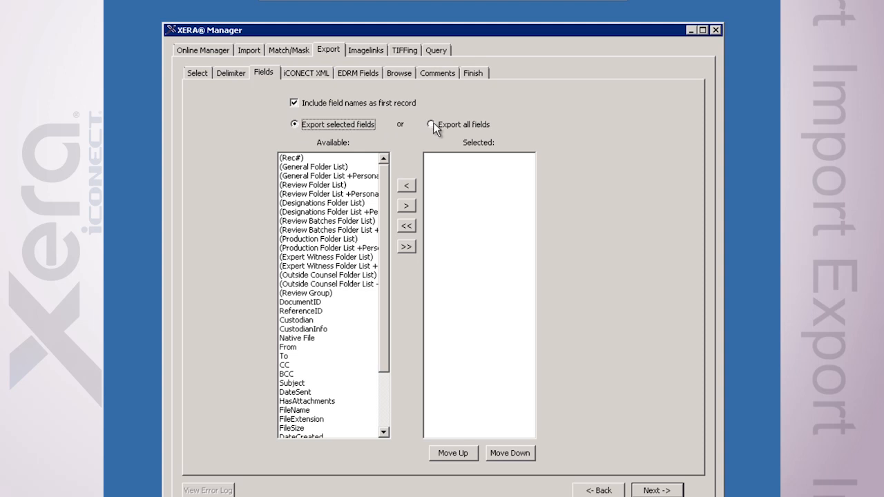
click(428, 124)
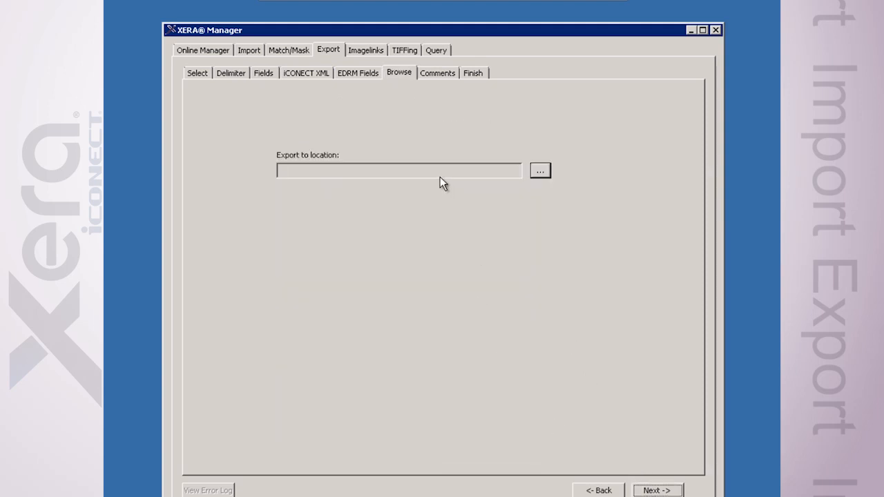
Step: Save the export as Sample on the Desktop and advance to the Finish summary
click(539, 169)
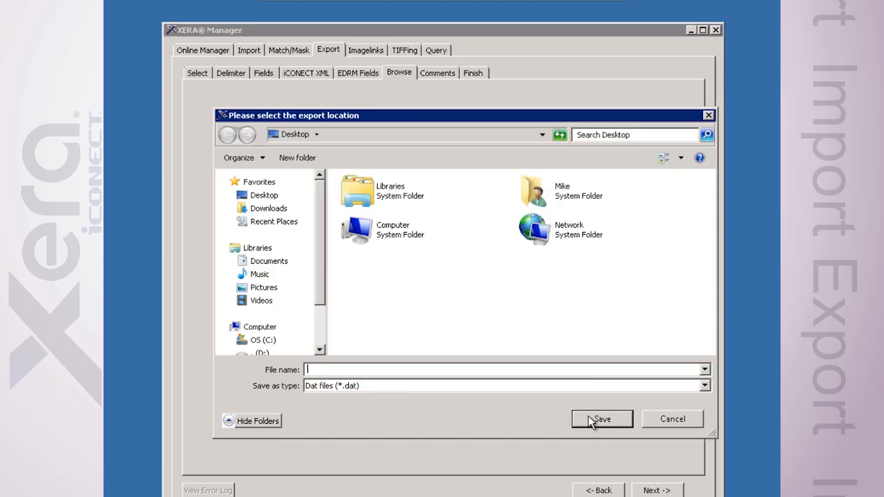
text(Sample)
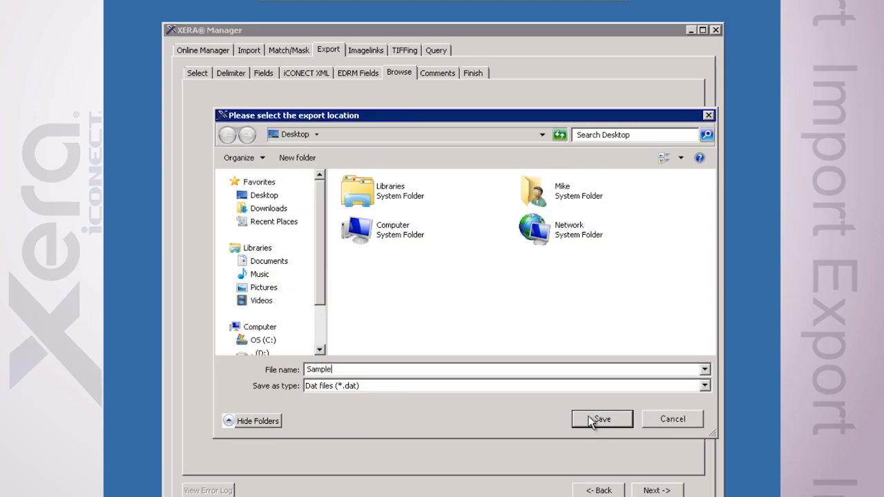
click(602, 418)
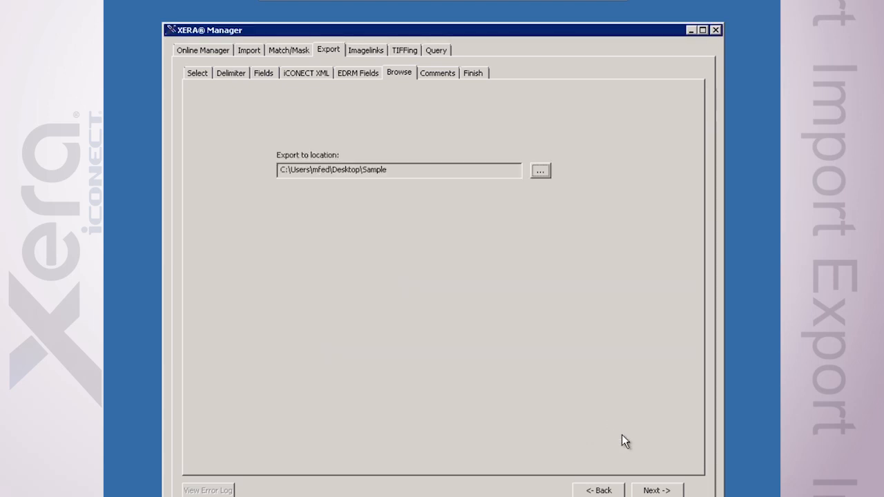
click(439, 73)
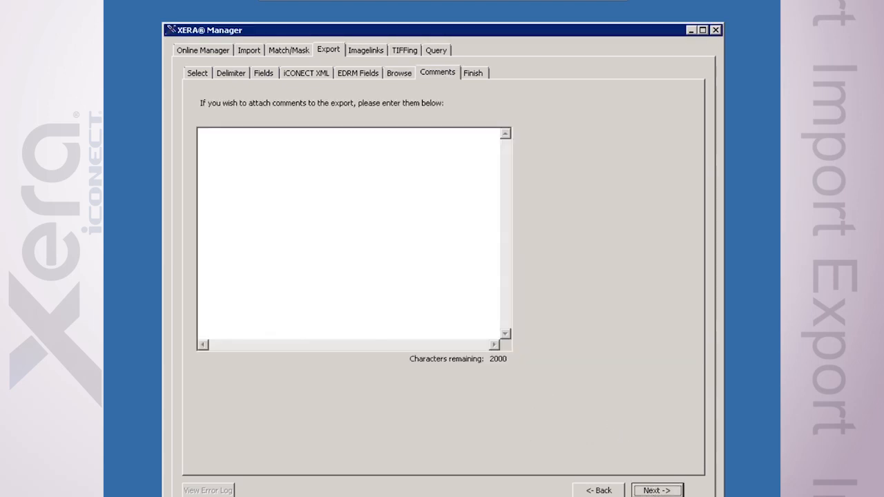
click(656, 490)
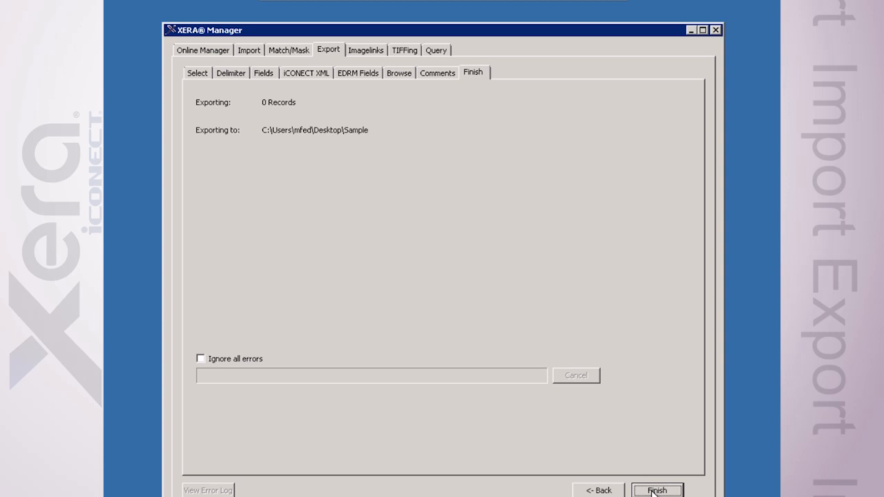
mouse_move(252, 119)
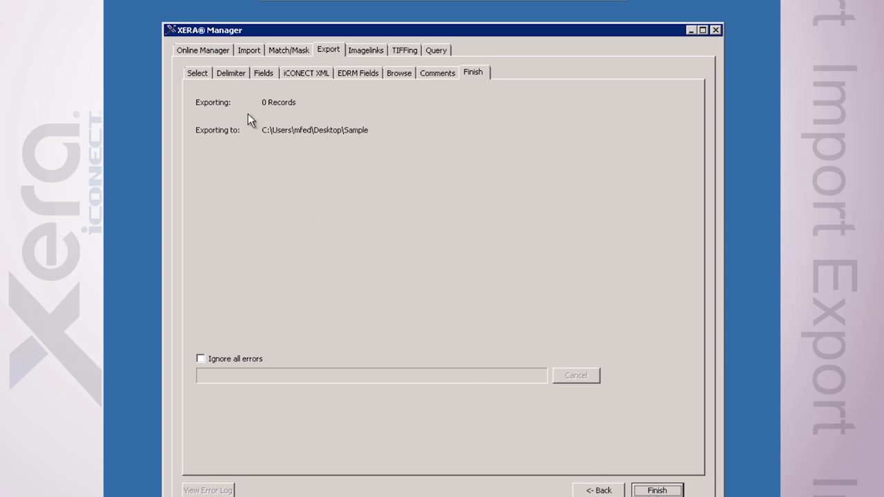
mouse_move(277, 107)
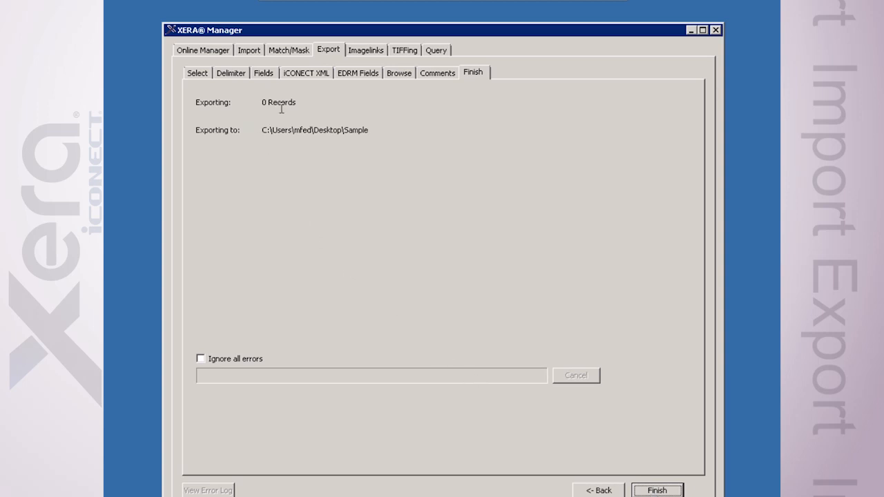